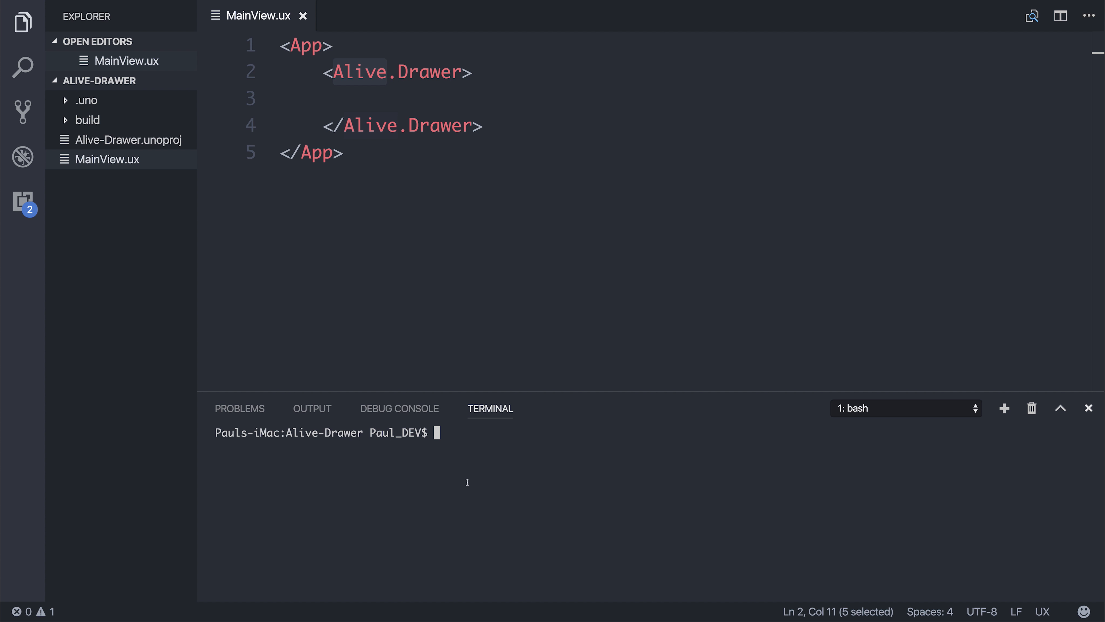
Run 'uno install Fuse.Charting' then 'uno install Fuse.UXKits.Alive' in the terminal.
text(uno)
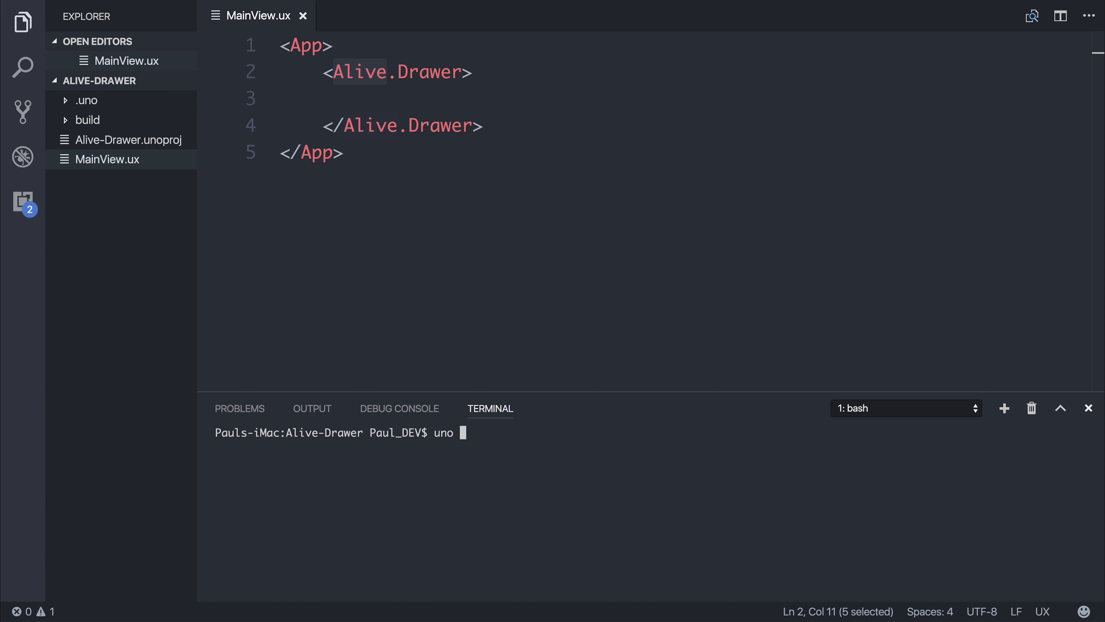
text(install Fuse.Char)
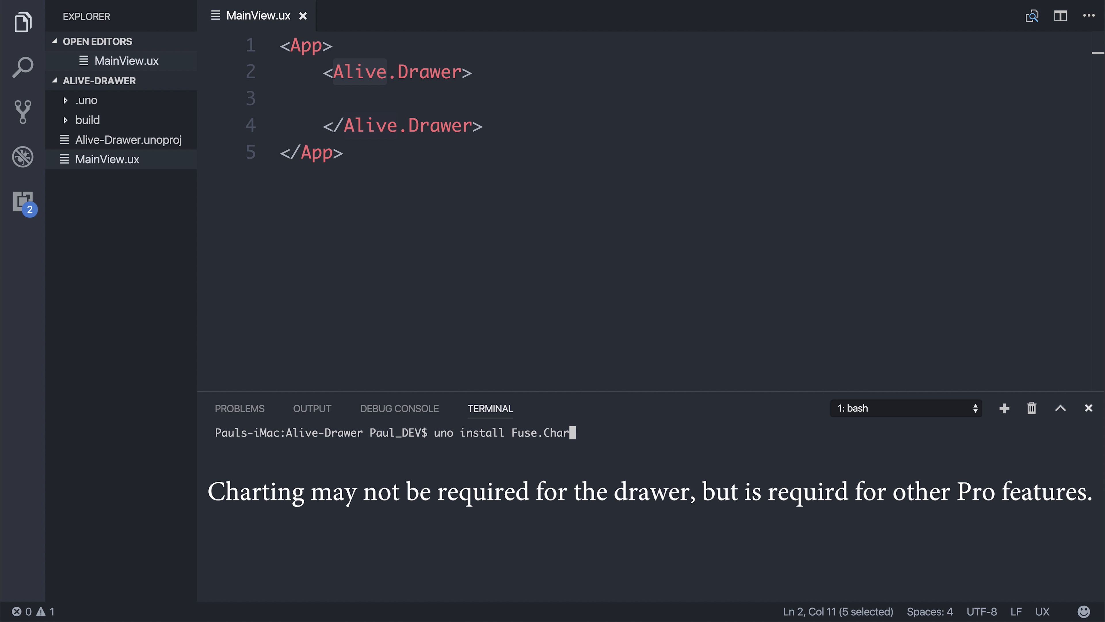
key(Return)
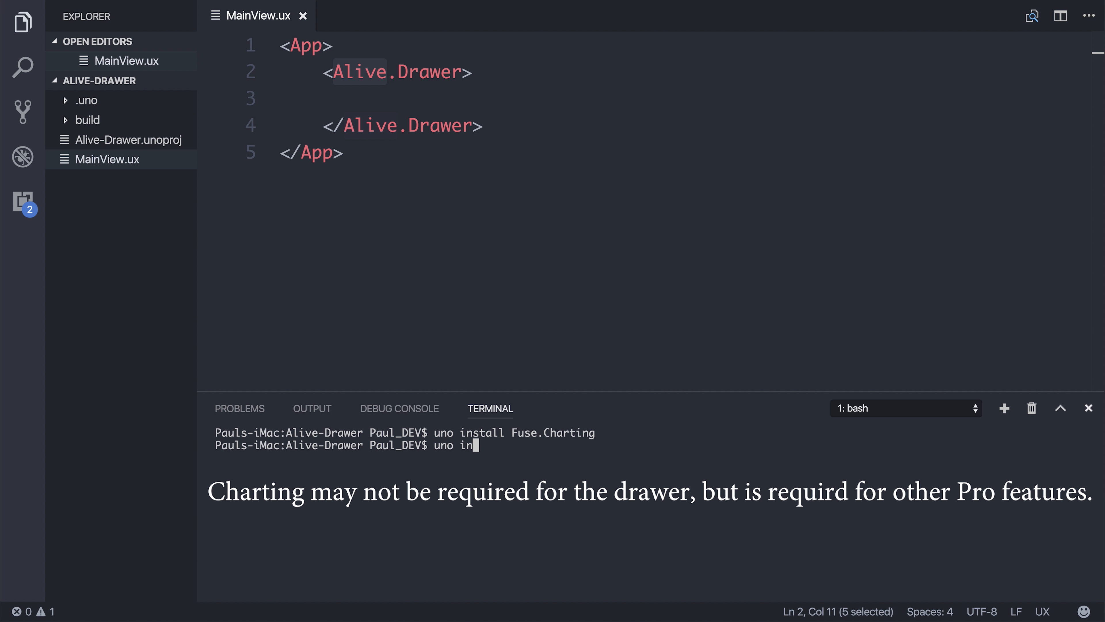
text(stall Fus)
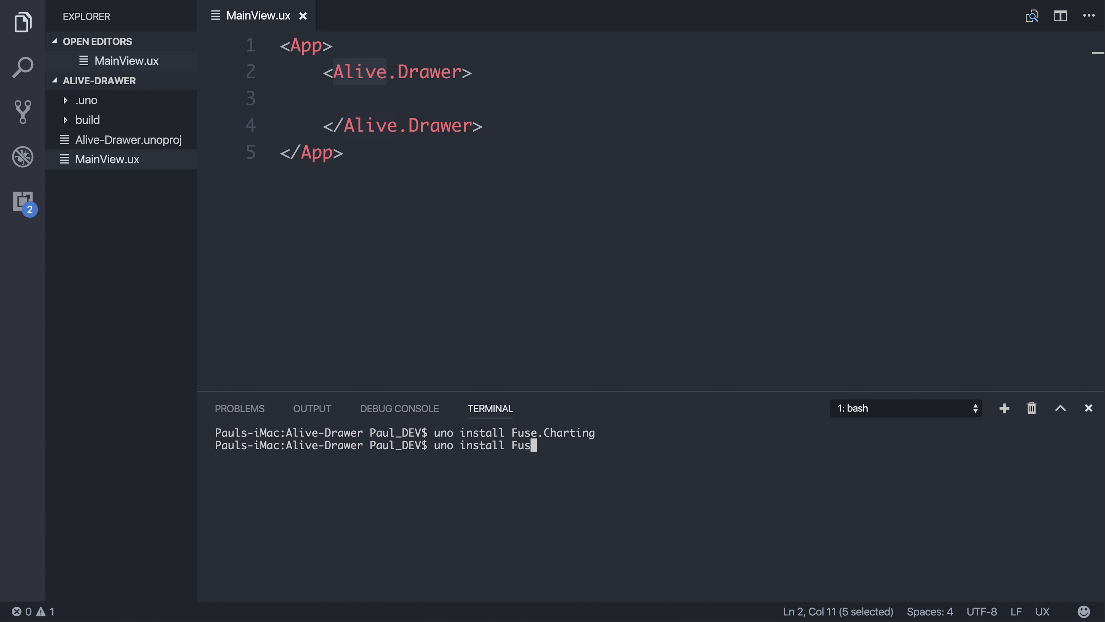
text(e.UXKits.Alive)
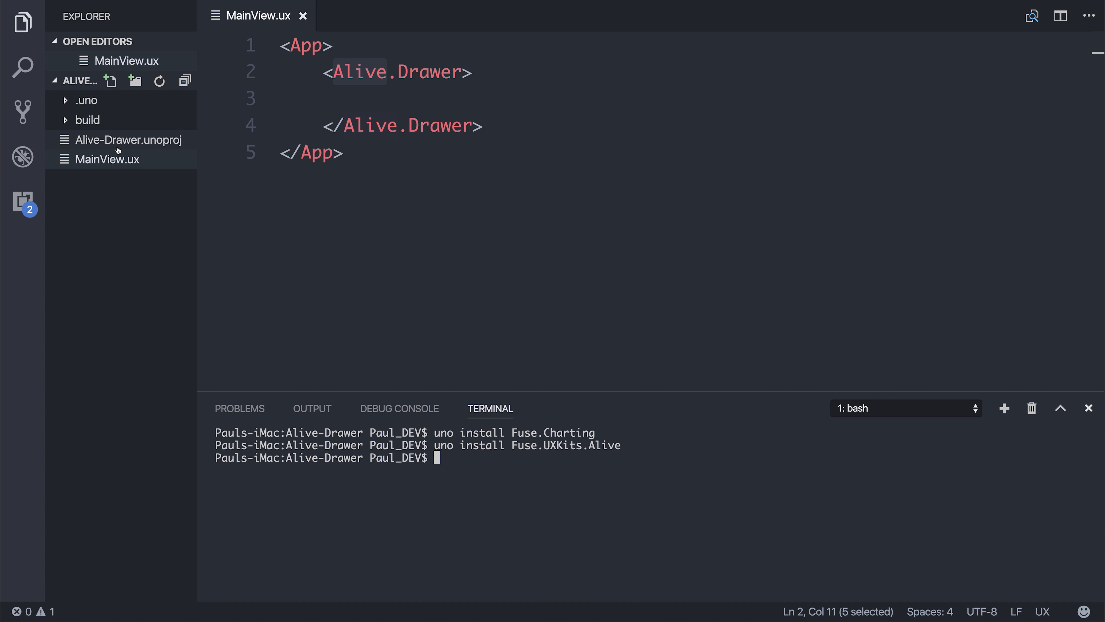
Check Alive-Drawer.unoproj lists the new packages, then return to MainView.ux inside the drawer.
click(126, 139)
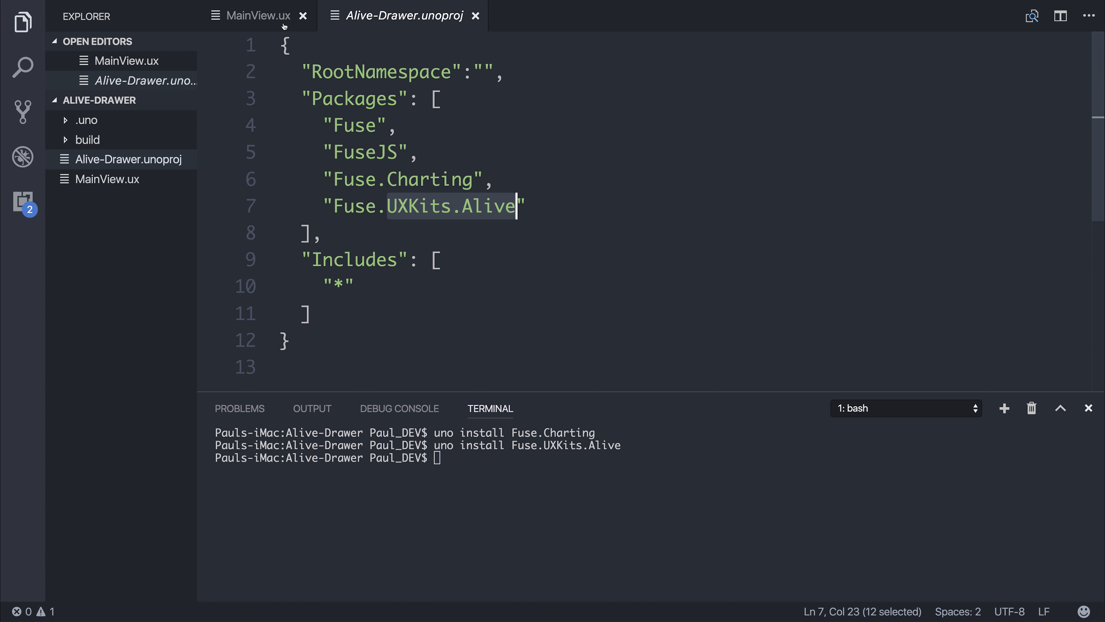
click(257, 15)
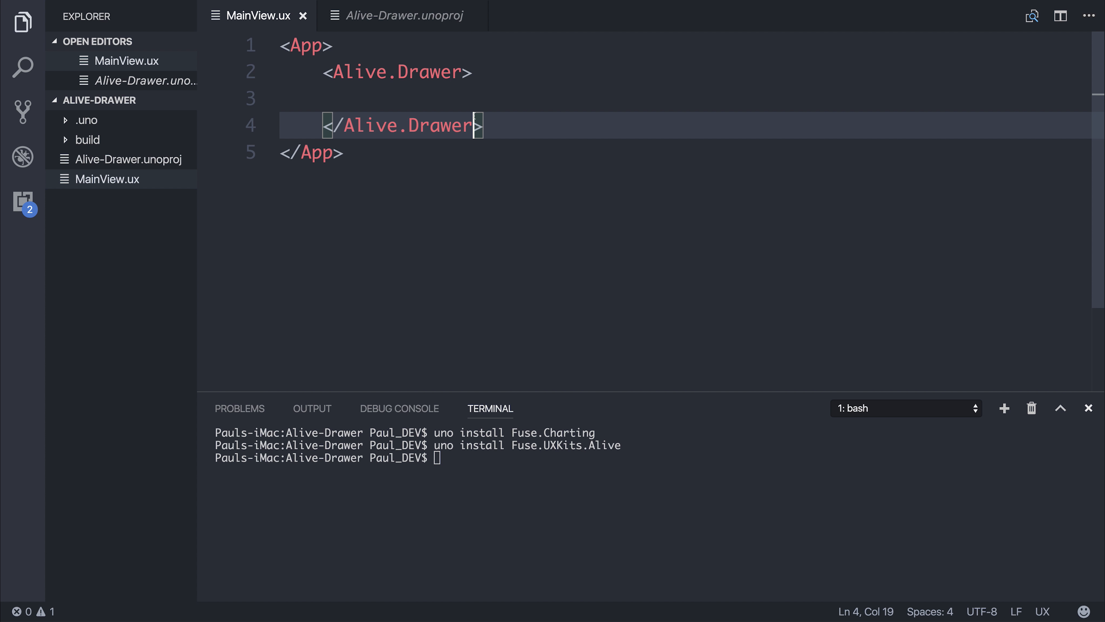
click(456, 99)
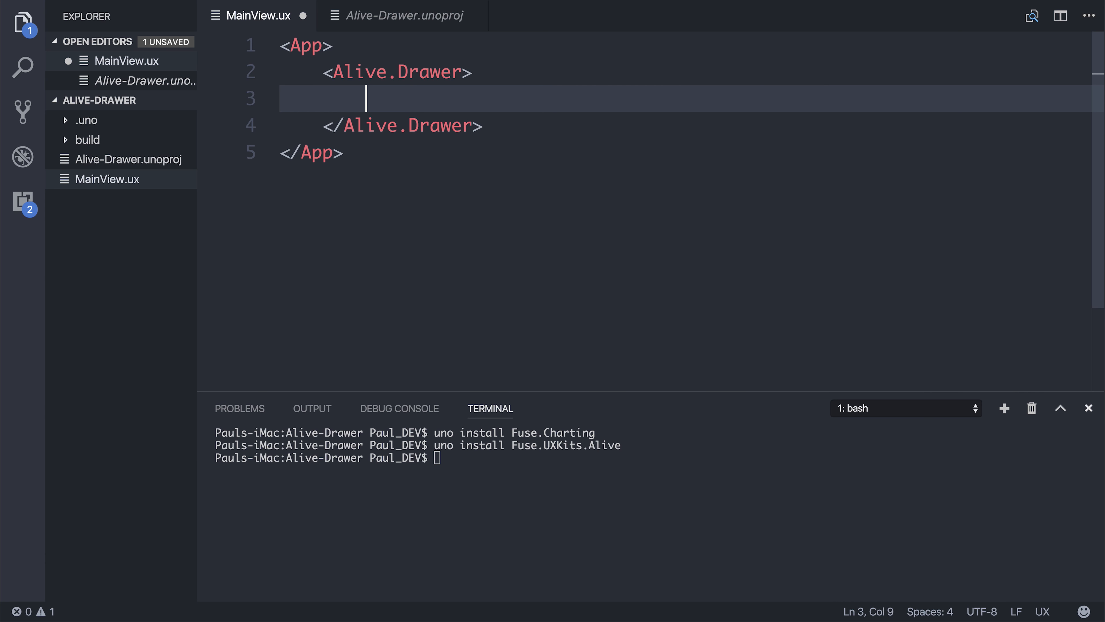
Add a StackPanel in Alive.Drawer with Alive.Body labels Home, About and Contact.
text(StackPanel>)
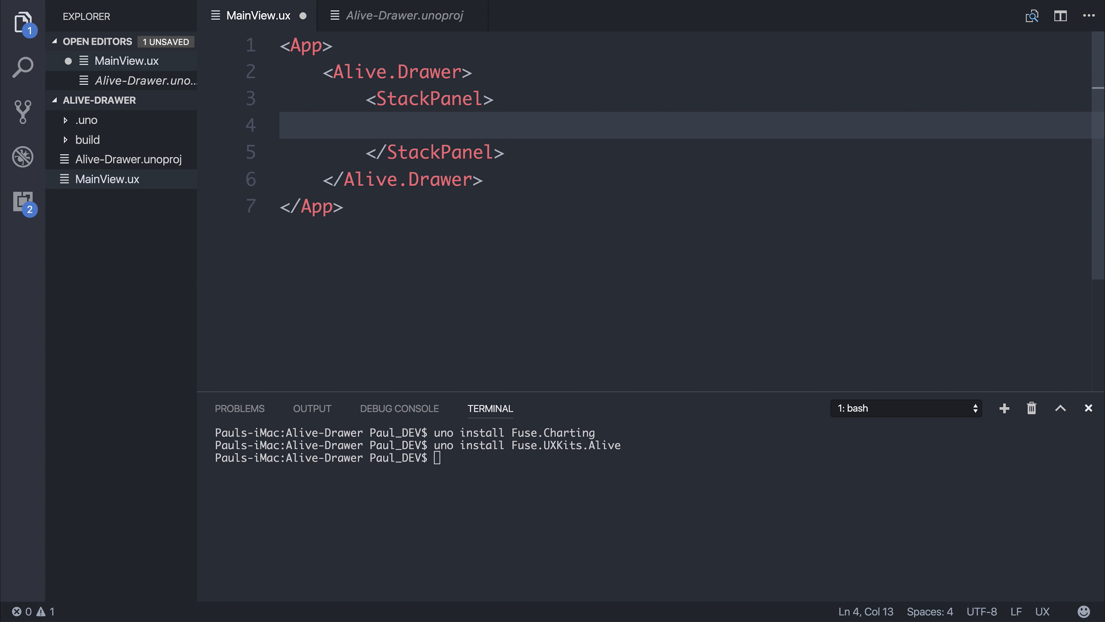
text(<Alive.Body Value=""/>)
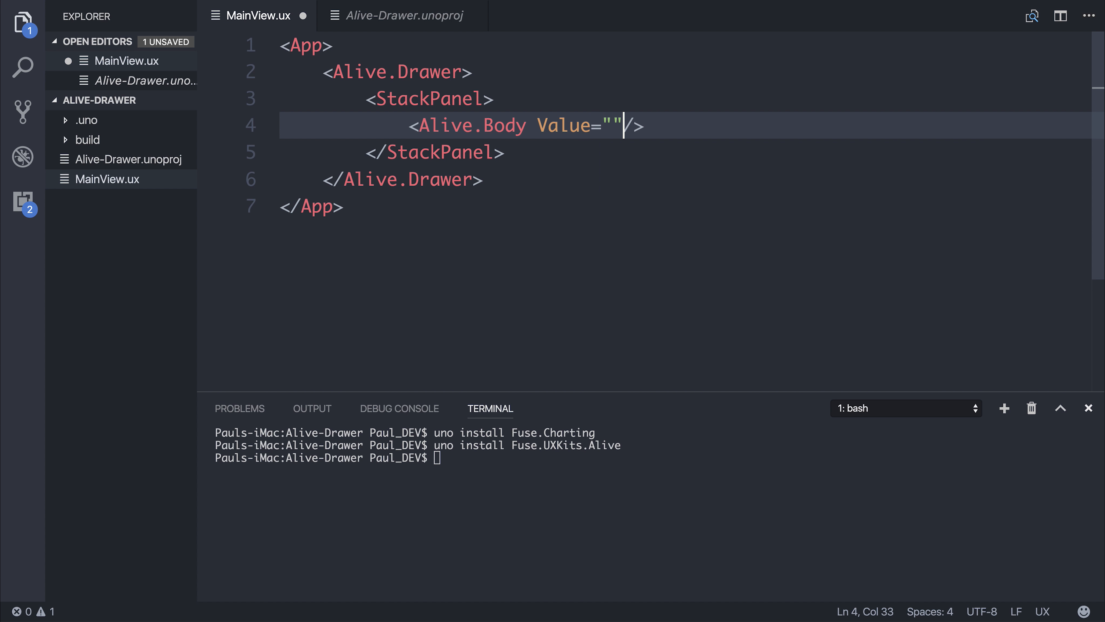
key(Left)
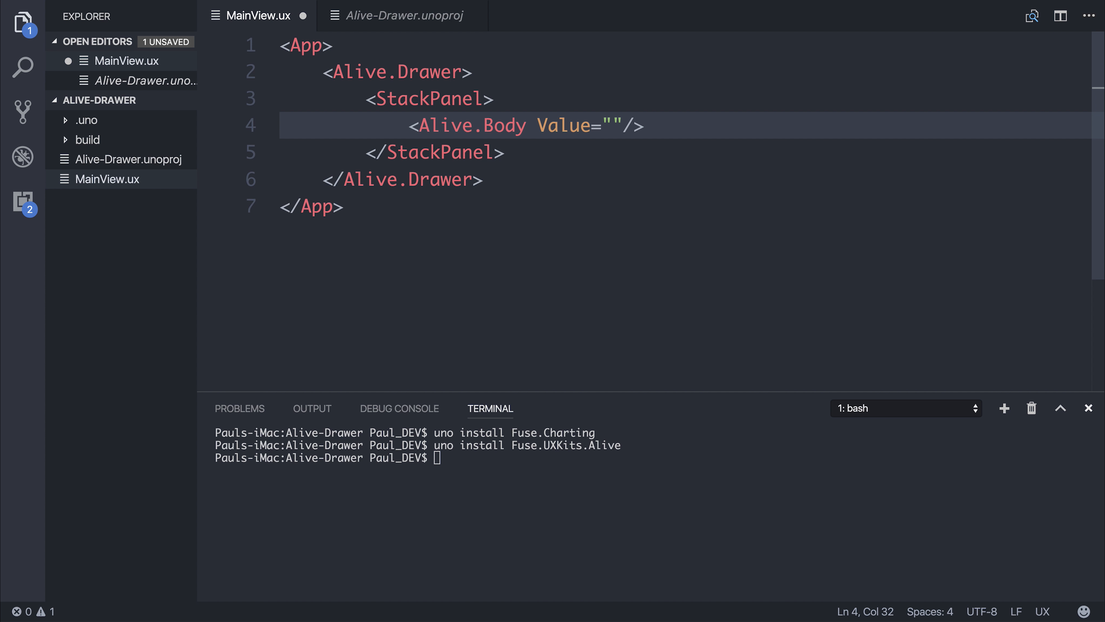
text(Home)
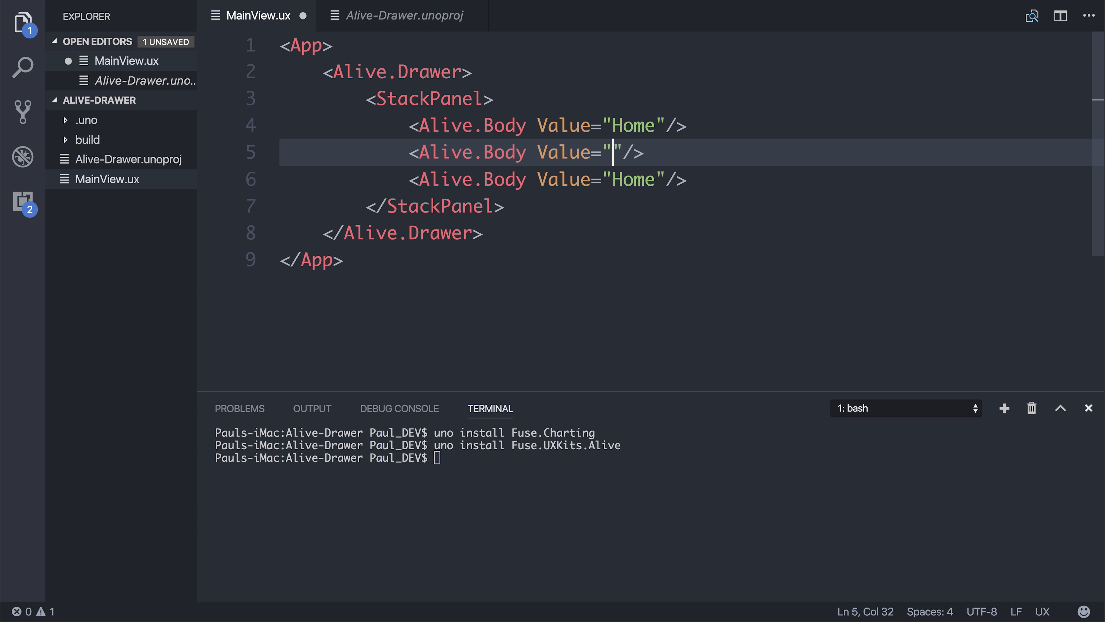
text(About)
click(686, 179)
text(Contact)
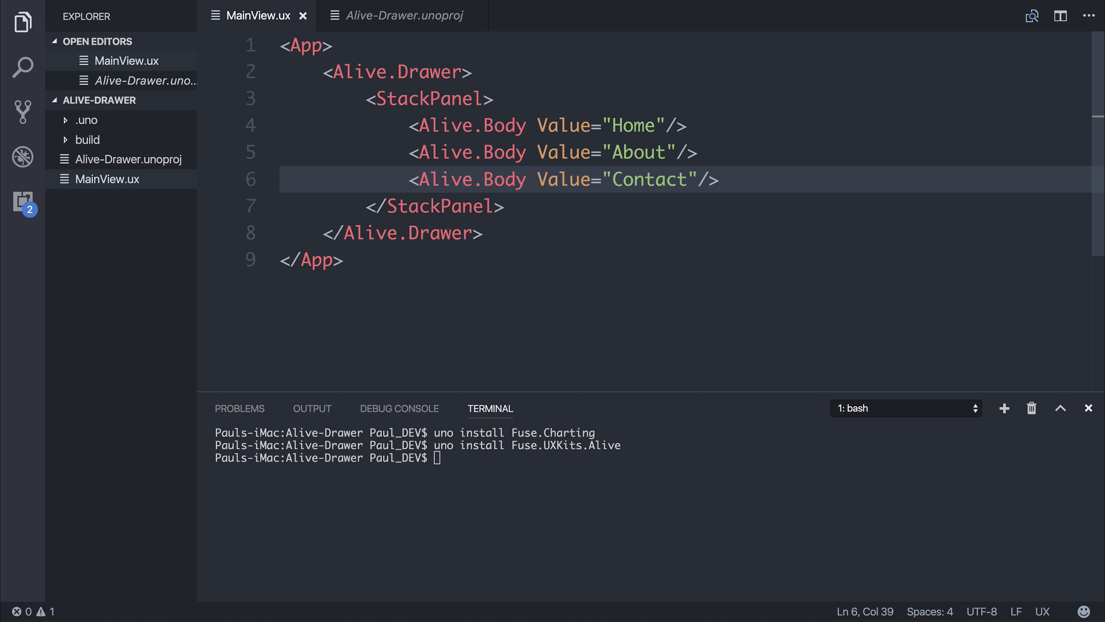
click(527, 125)
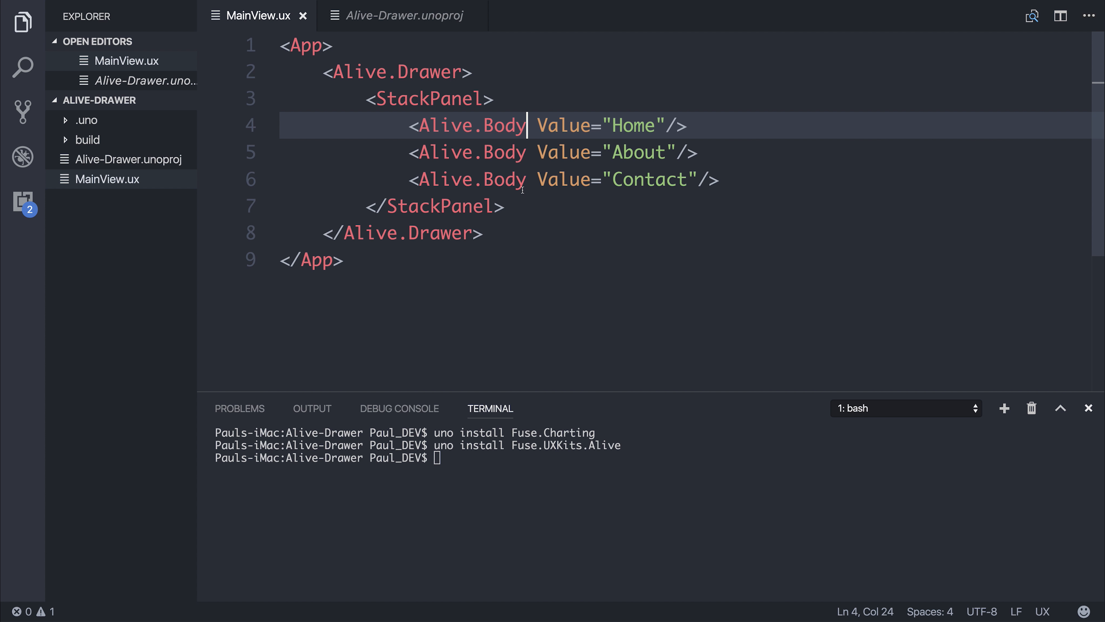
Write a JavaScript block with function navigateToPage(page){ drawer.close(); }.
text(JavaScript>)
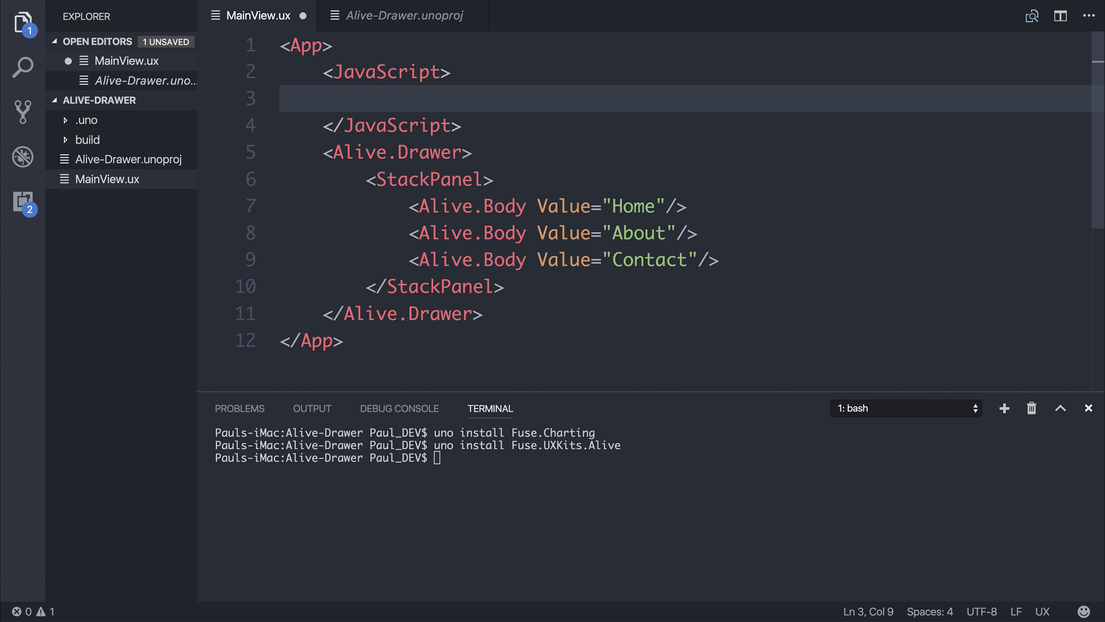
text(function)
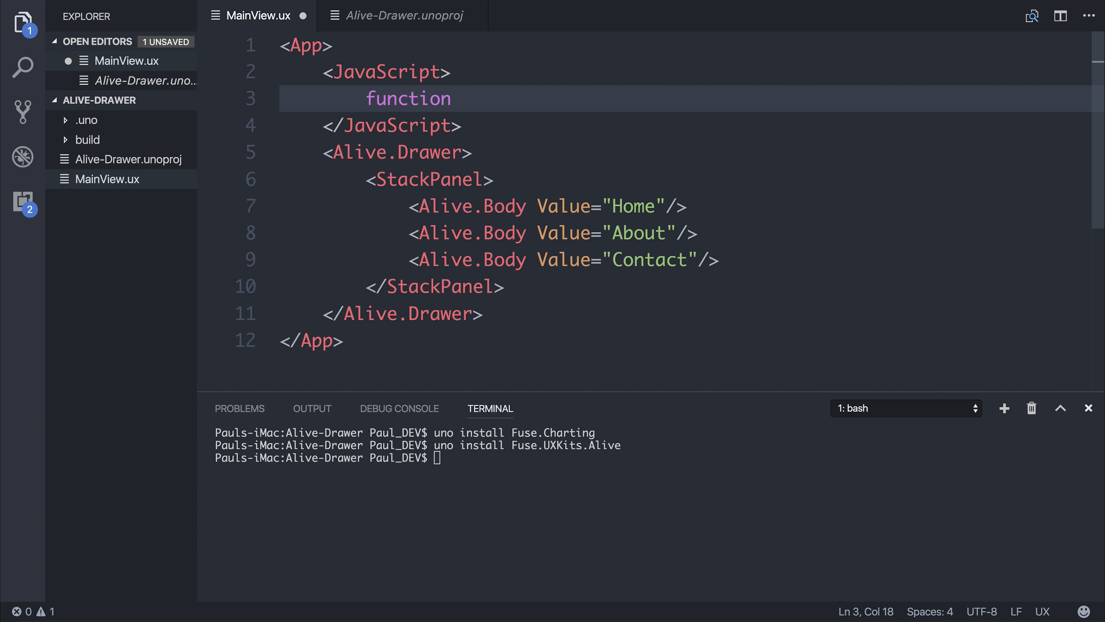
text(navigate)
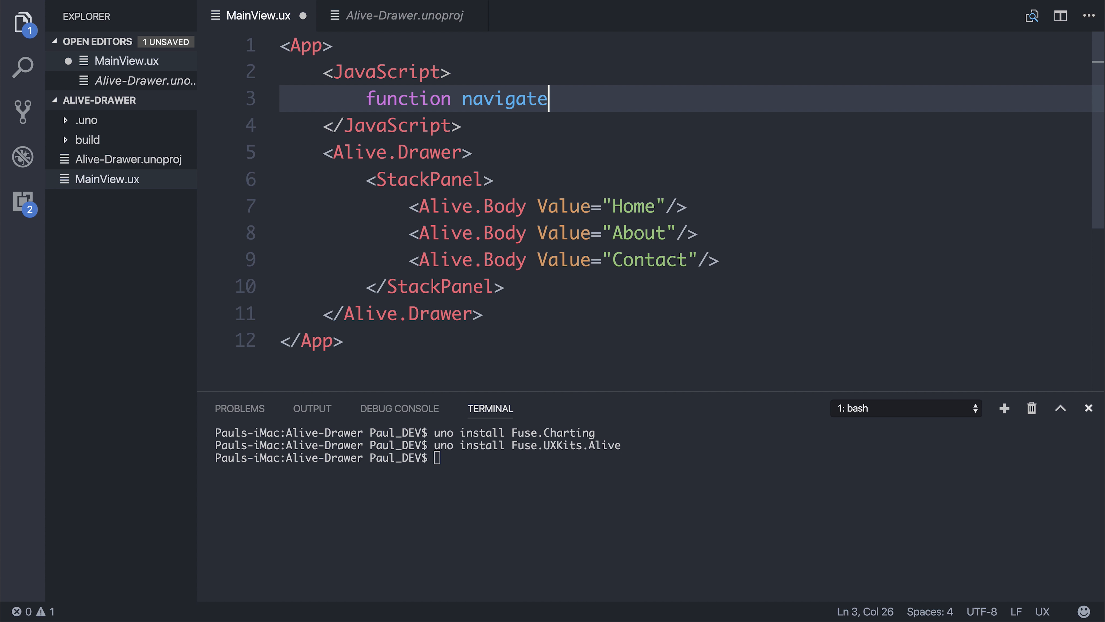
text(ToPage(){)
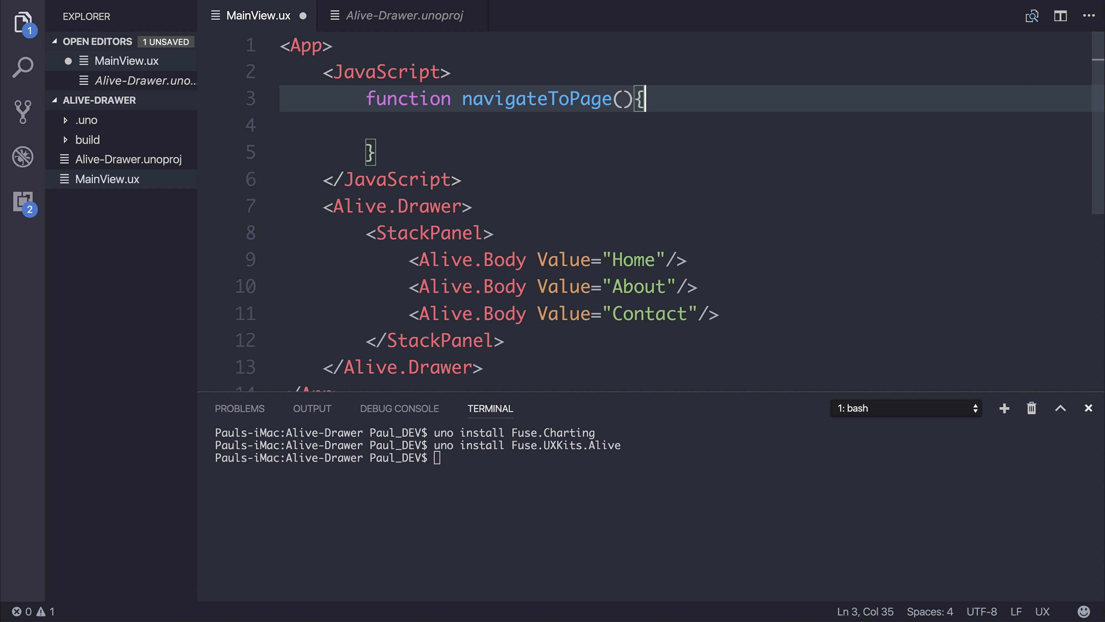
text(page)
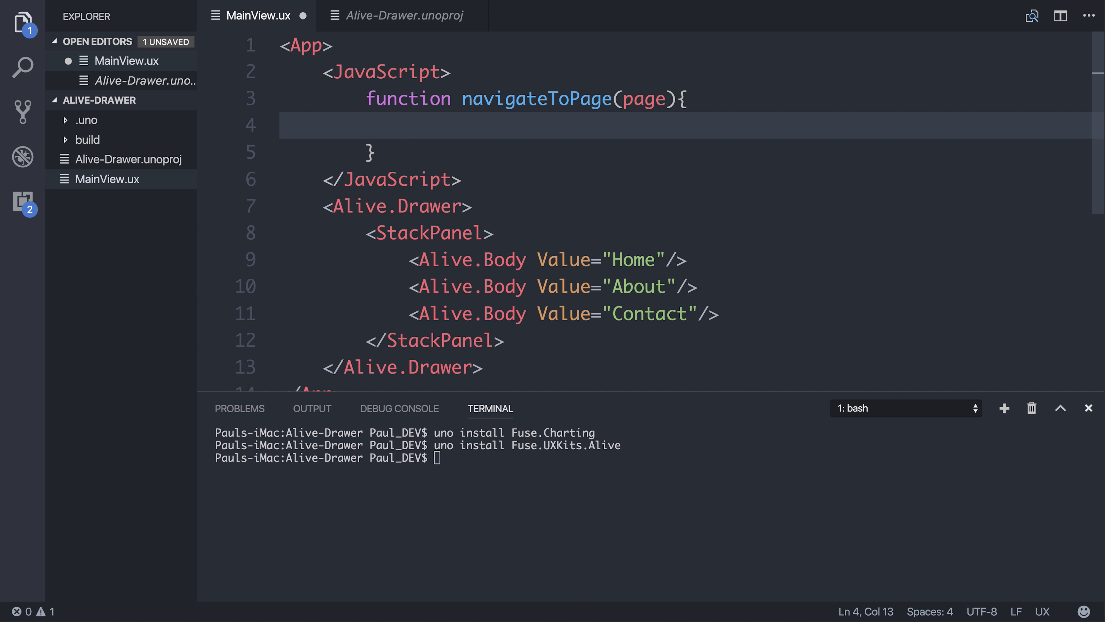
text(drawer.close();)
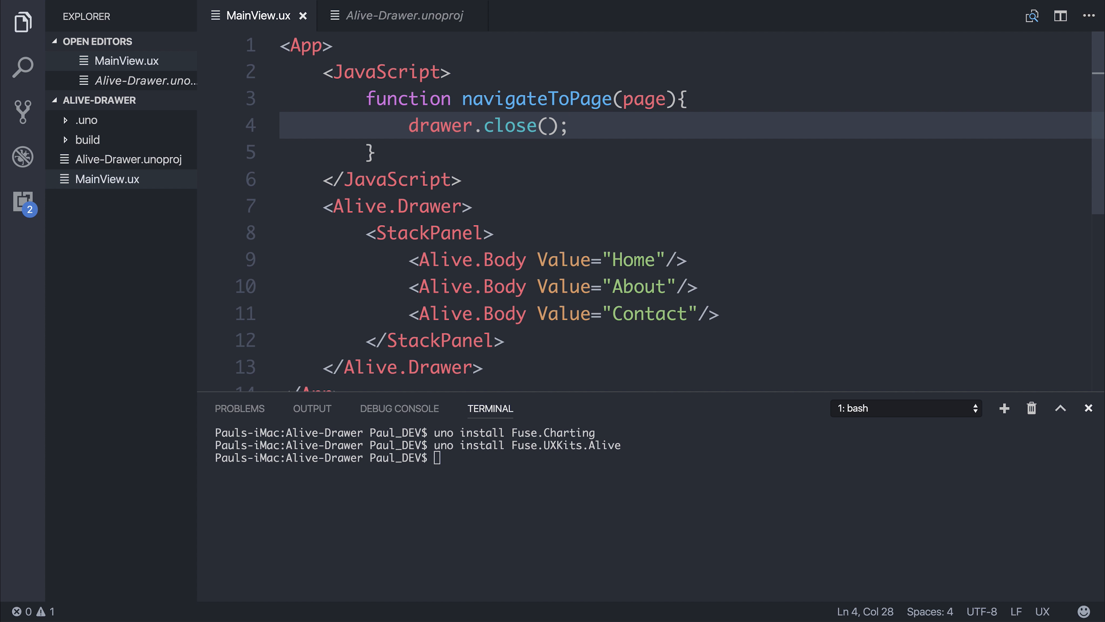
click(374, 152)
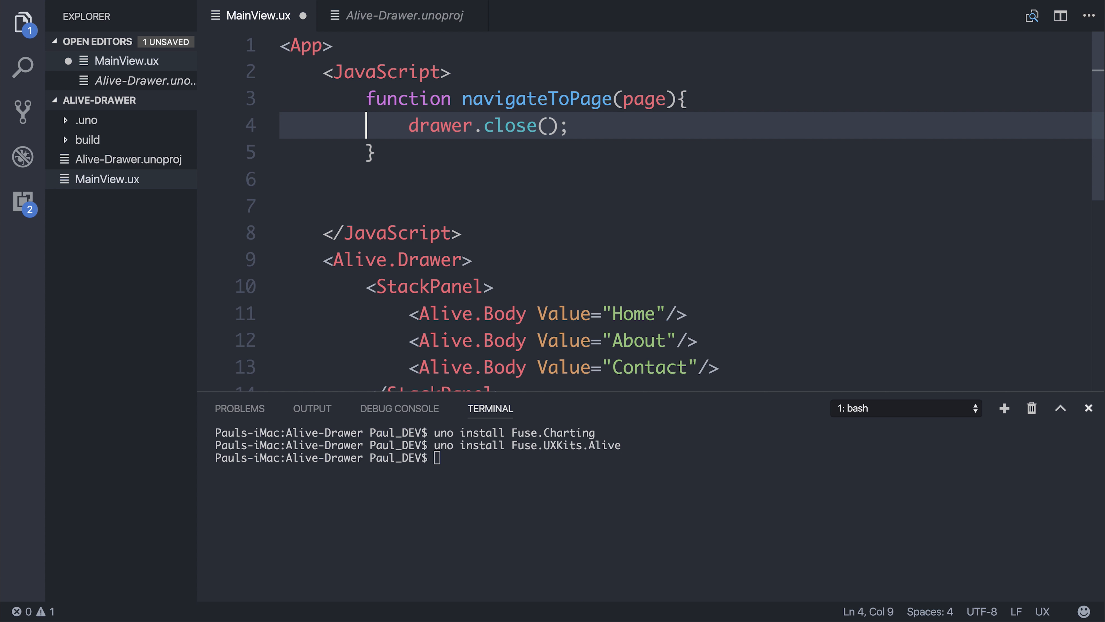
Export navigateToPage via module.exports = { navigateToPage: navigateToPage }.
text(module.exports = {)
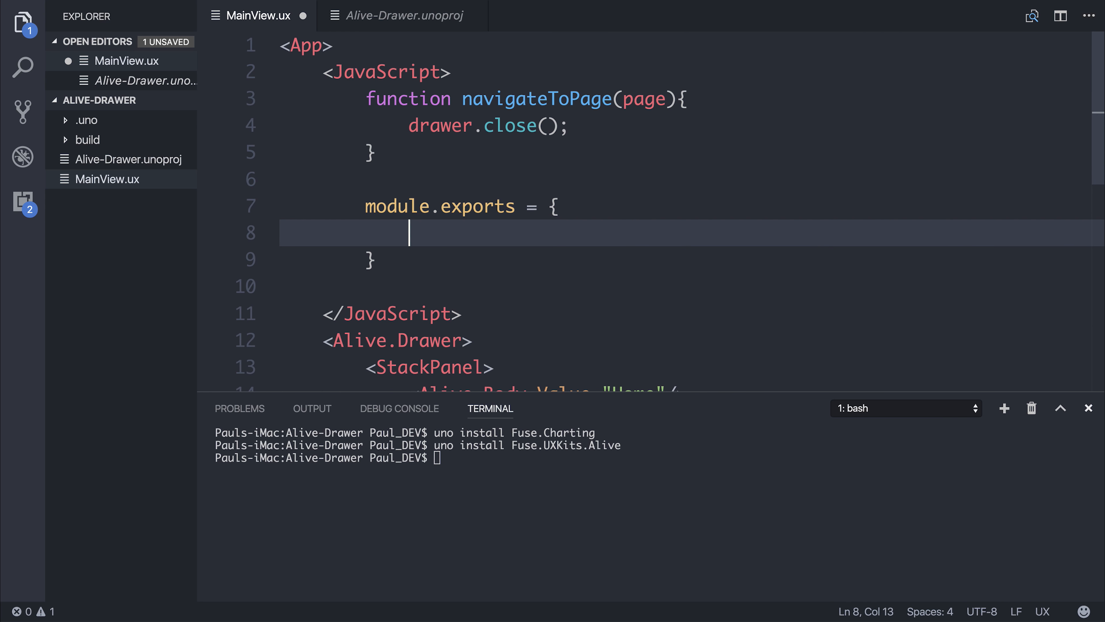
text(navigateToPage:)
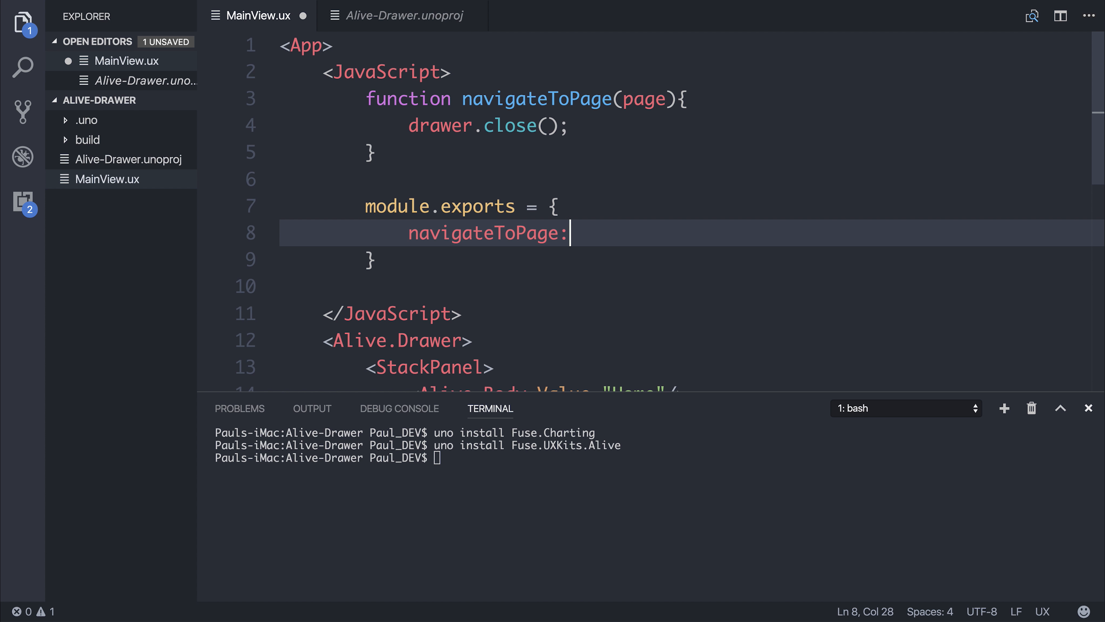
scroll(down, 3)
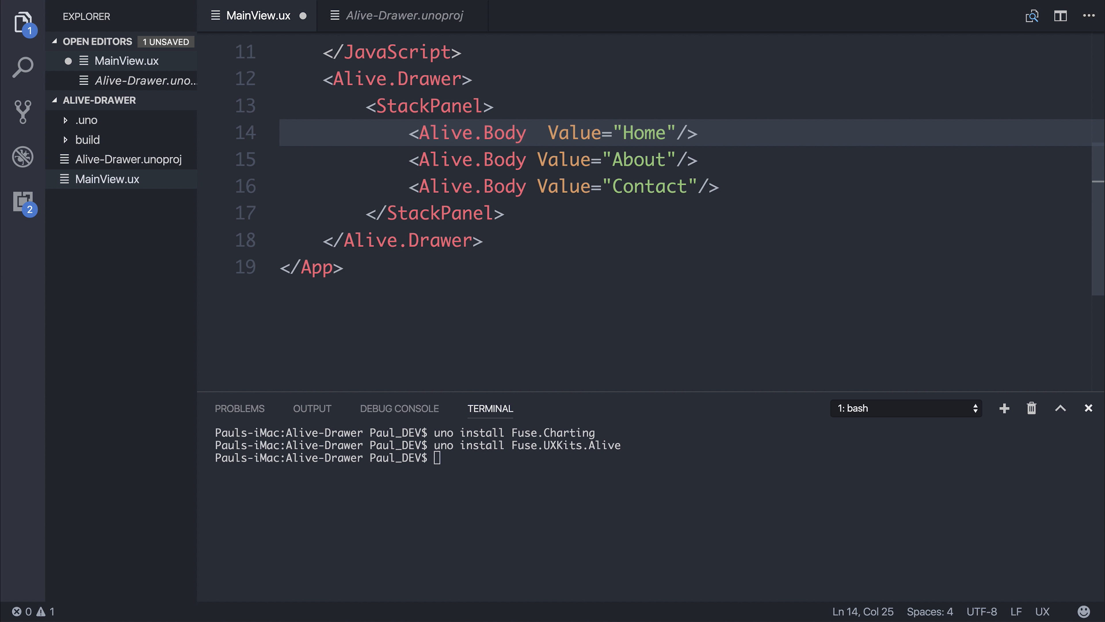
Add Clicked={navigateToPage} to the Home, About and Contact Alive.Body elements.
text(Clicked)
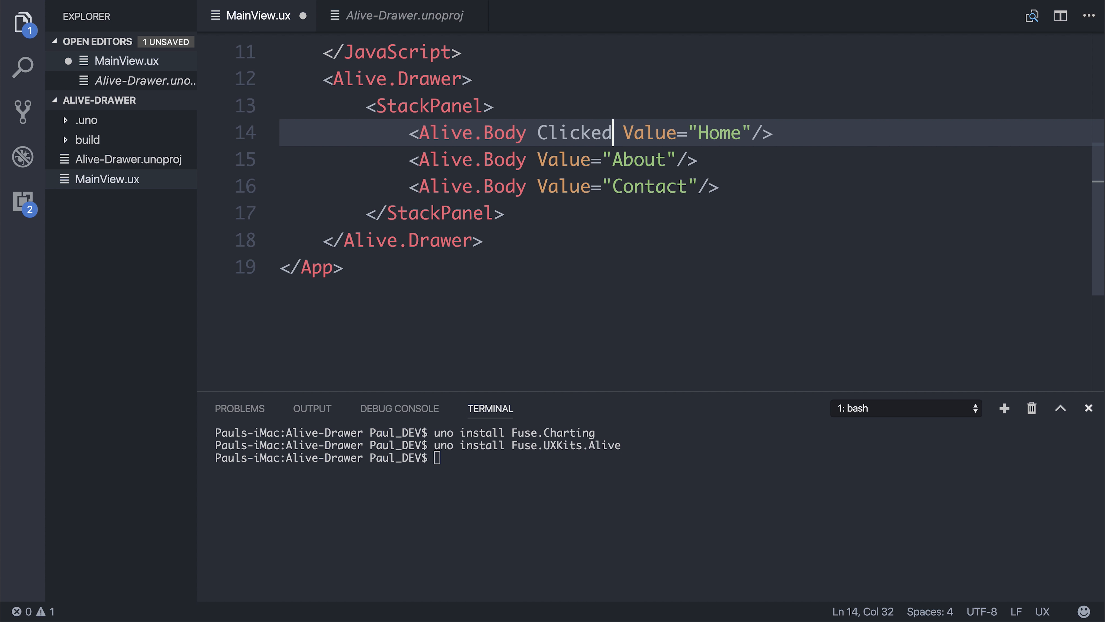
text(={navigateToPage)
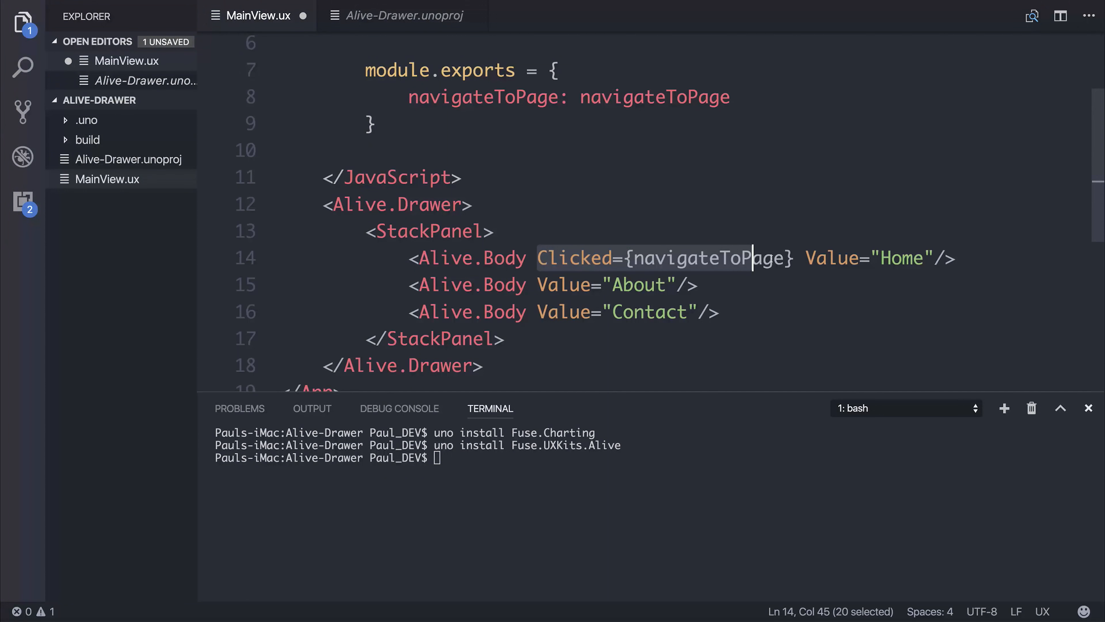
text(Clicked={navigateToPage})
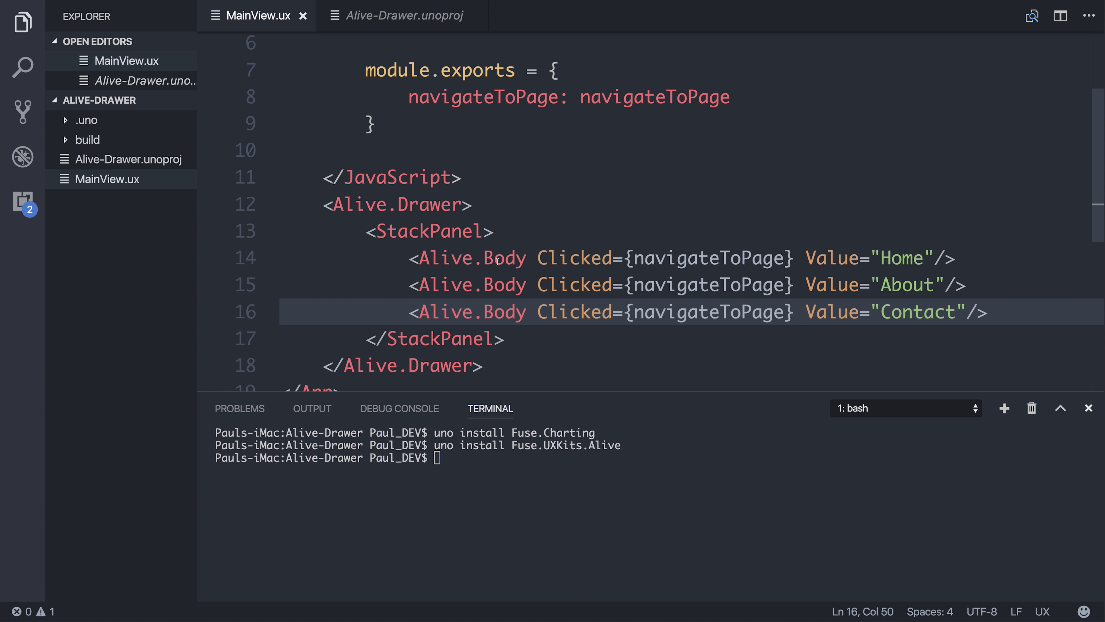
text(u)
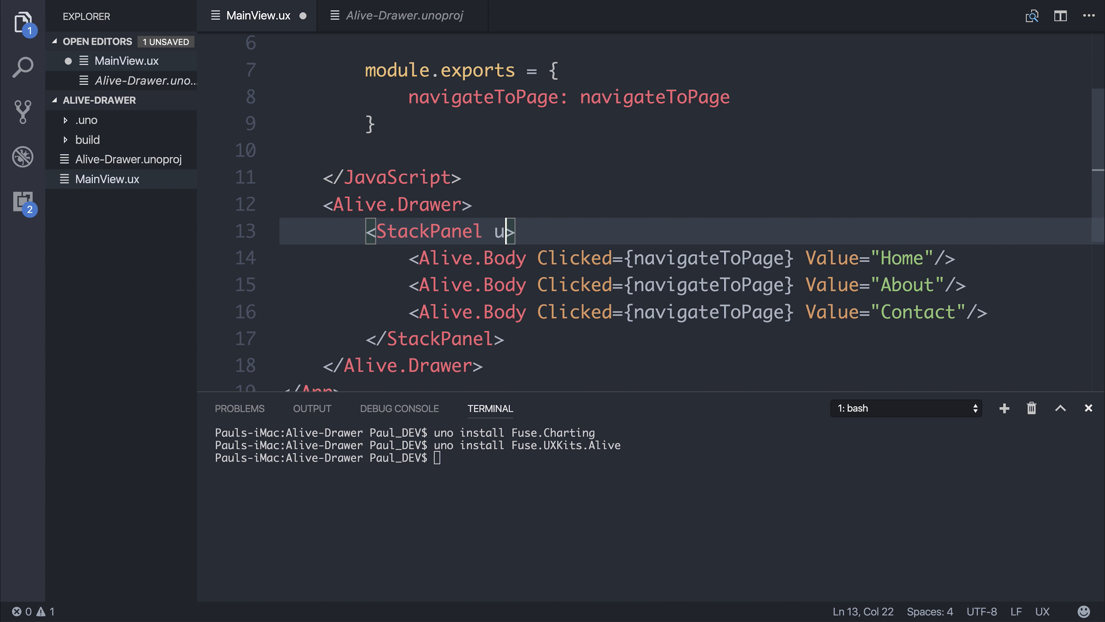
Add ux:Binding="Menu" to the StackPanel and select the Alive.Drawer tag name.
text(x:Binding=)
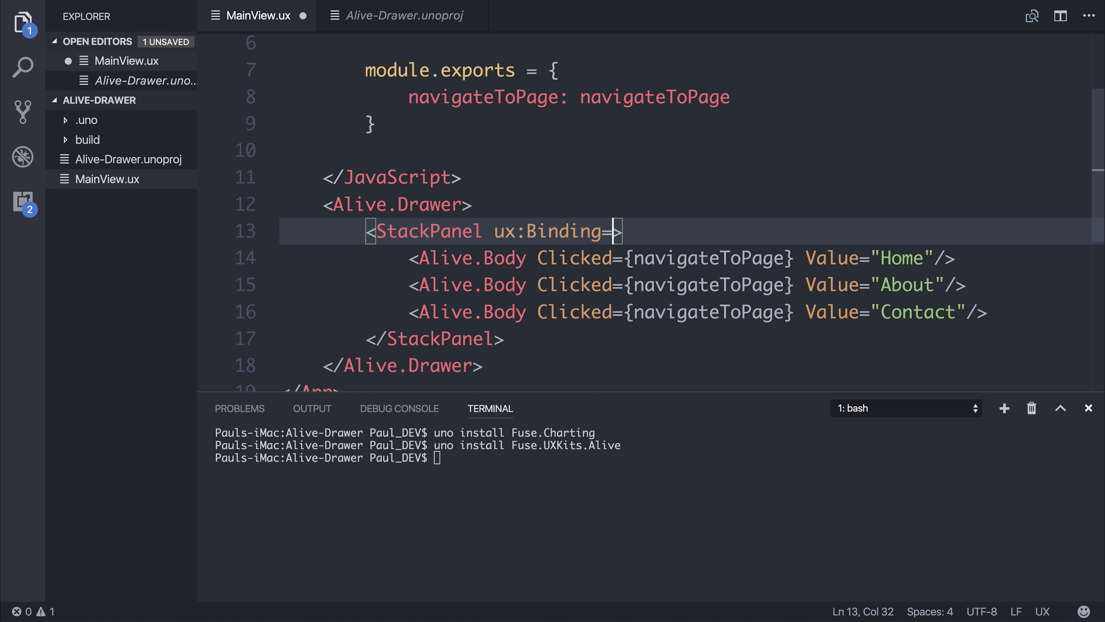
text("Menu")
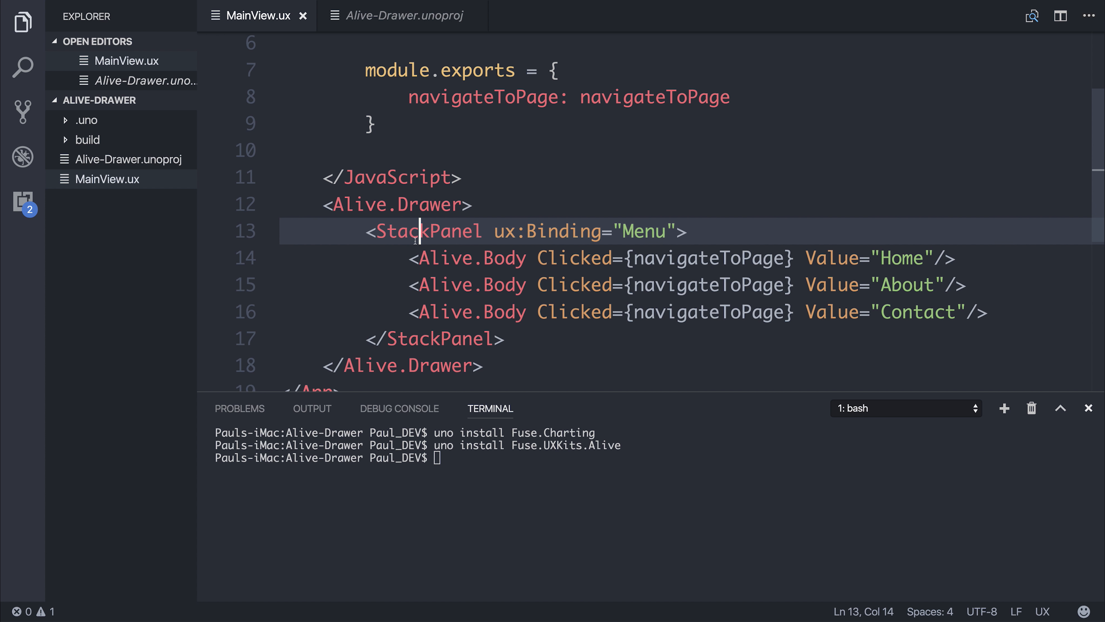
double_click(428, 230)
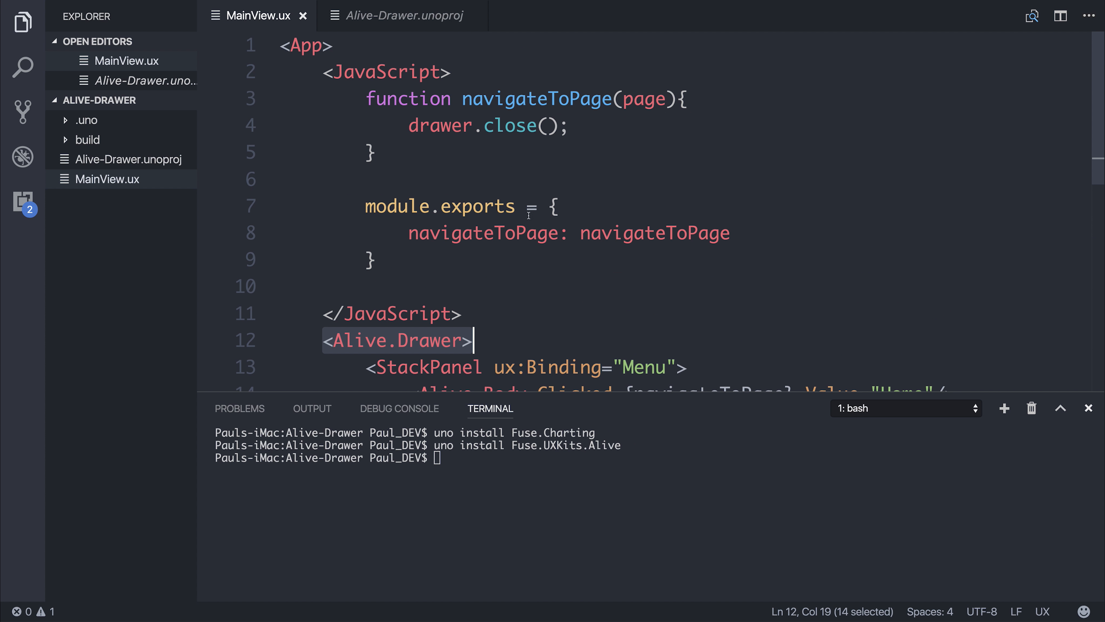
scroll(down, 3)
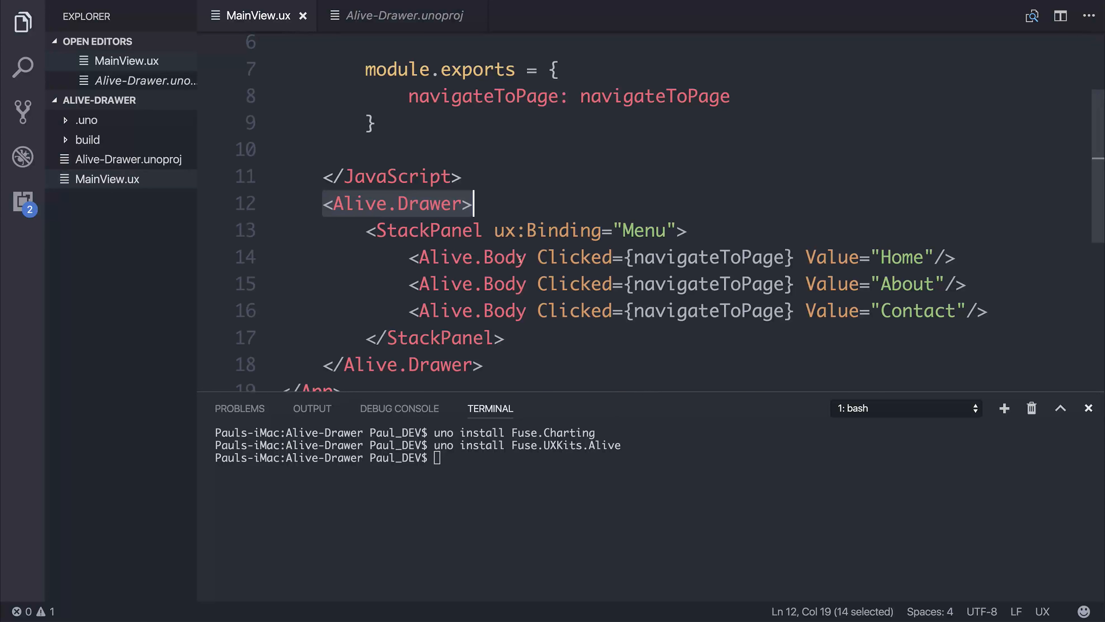
Add ux:Name="drawer" to the opening Alive.Drawer tag.
text(ux:Name="")
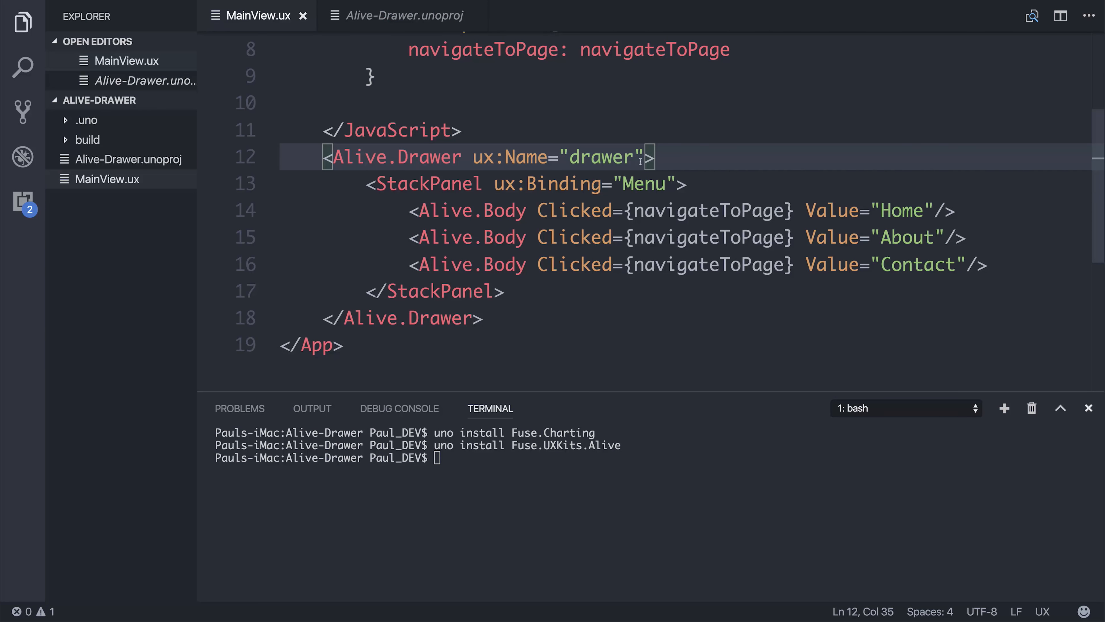
Add HideButton="true" to Alive.Drawer and a Panel with an Open Drawer button.
text(HideButton="")
text(<Button Text="Open Drawer" Clicked={}></Button>)
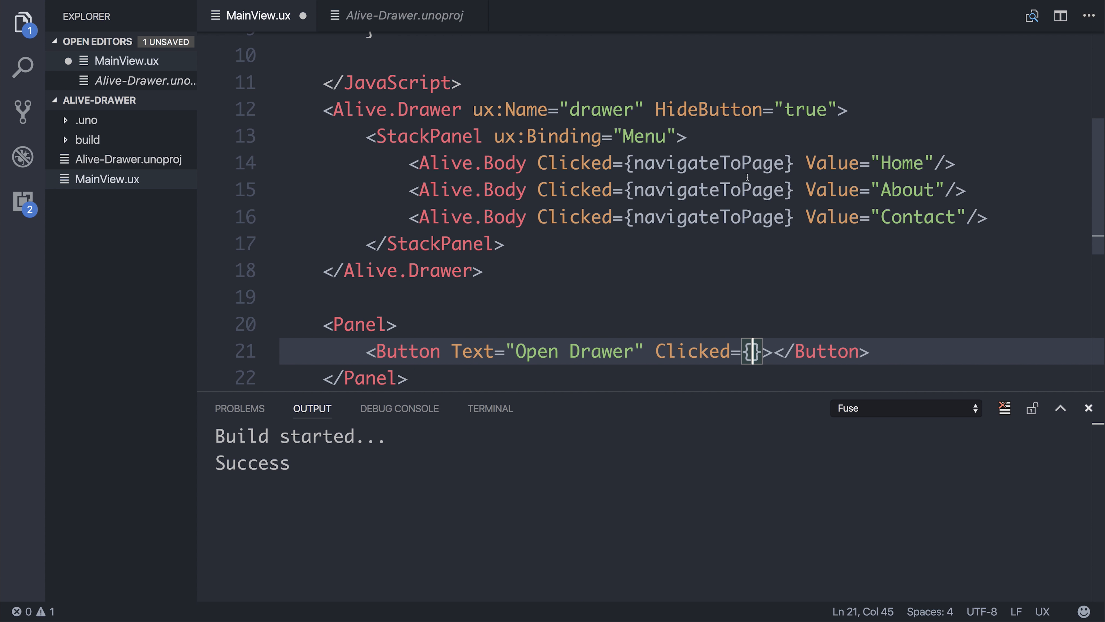
Write function openDrawer() { drawer.open(); } with //Navigate to page and //Close drawer comments.
text(func)
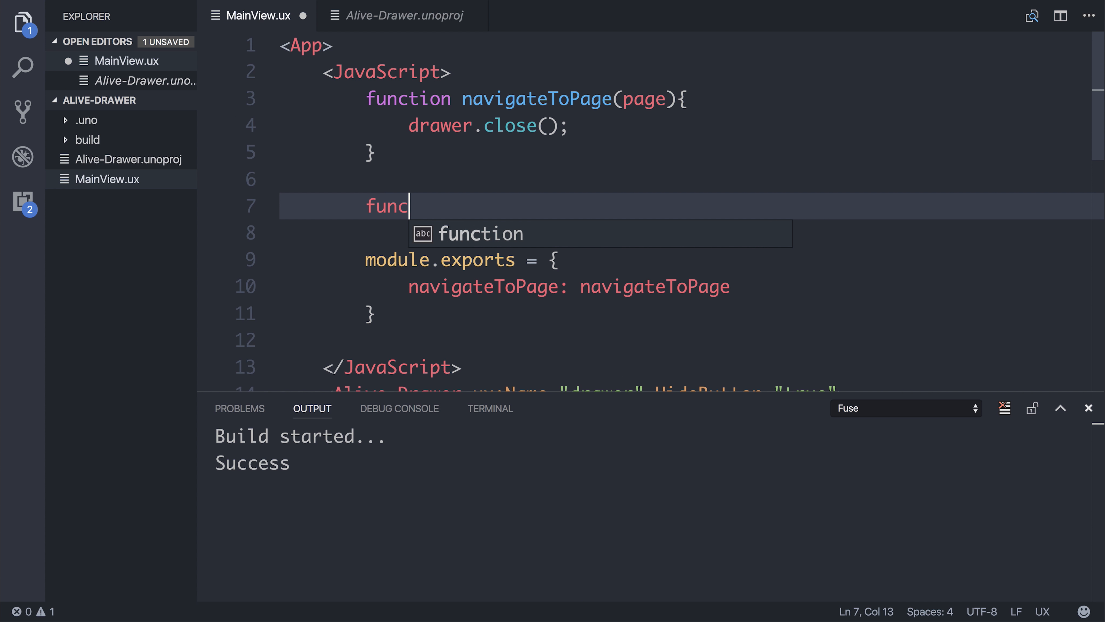
text(tion openDrawer() {)
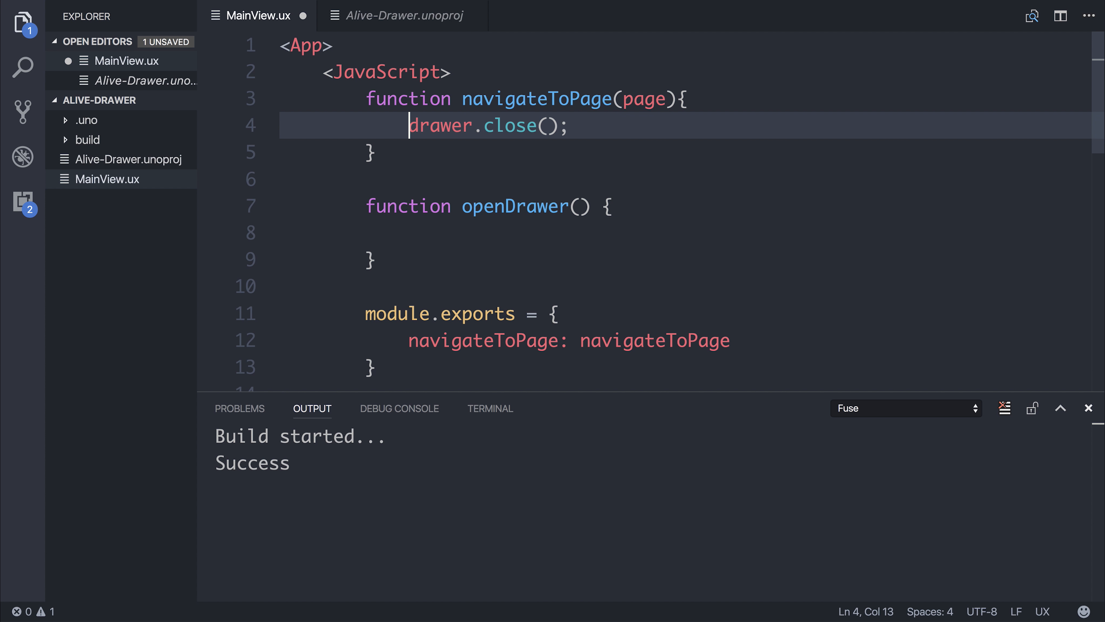
text(//Navigate to page)
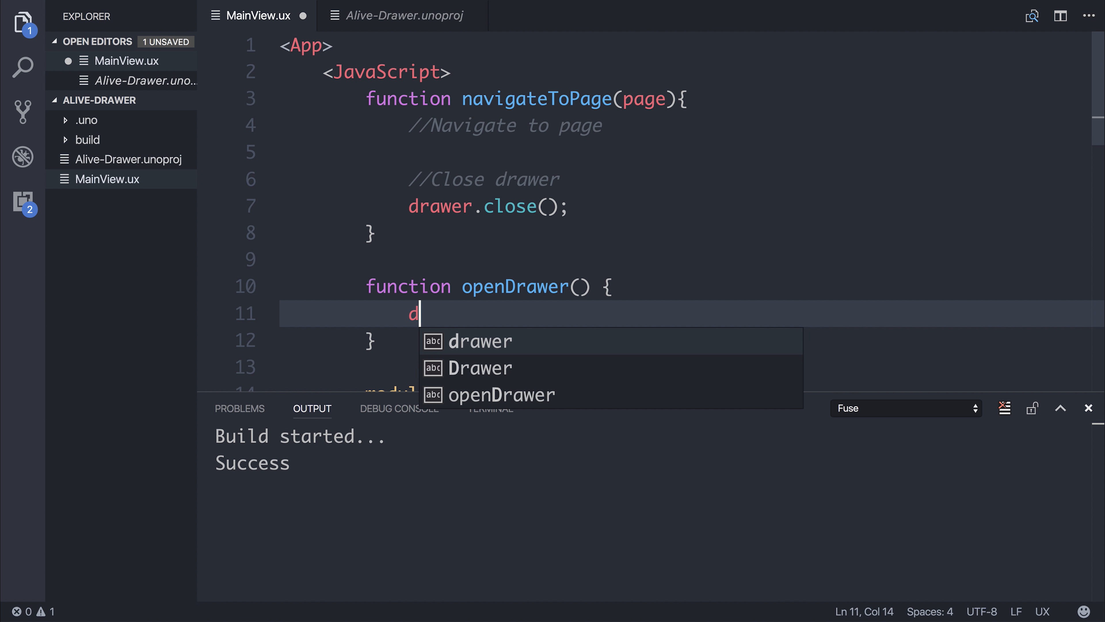
text(rawer.op)
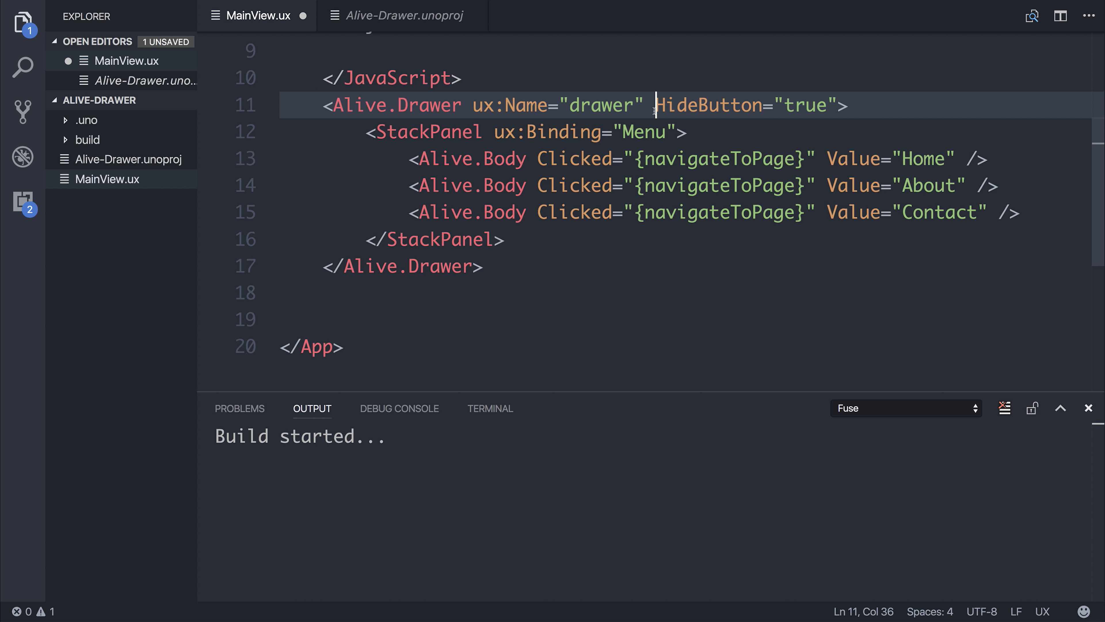
Add <StackPanel Alignment="Center"> below the menu with <Button Text="Open Drawer" Clicked=...>.
click(481, 266)
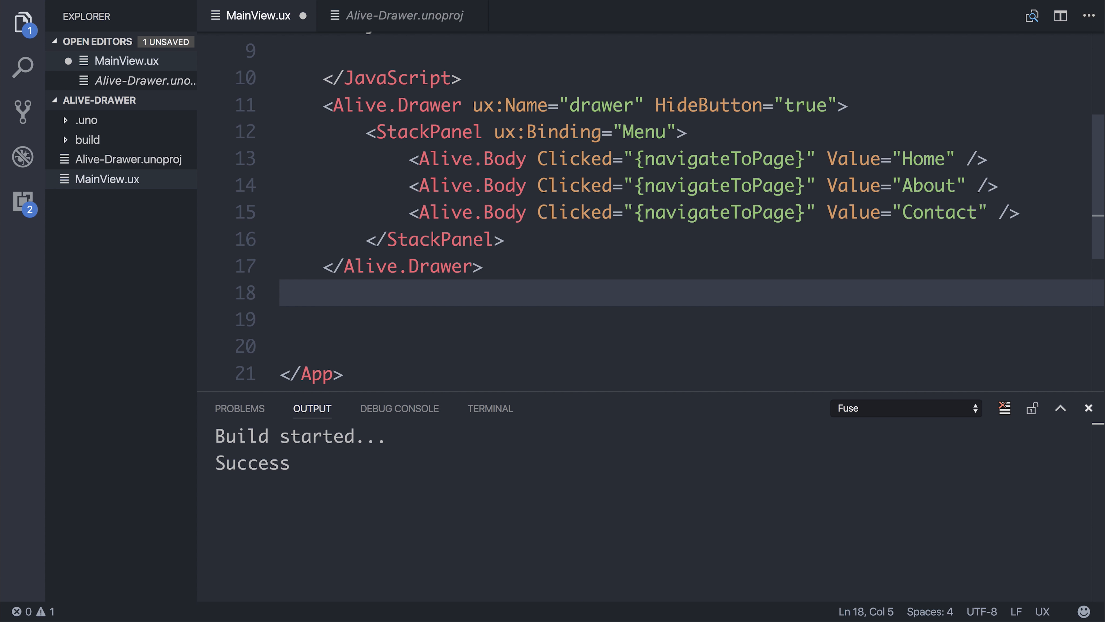
text(<StackPanel Alignment="Center">)
click(692, 319)
text(<Button ></Button>)
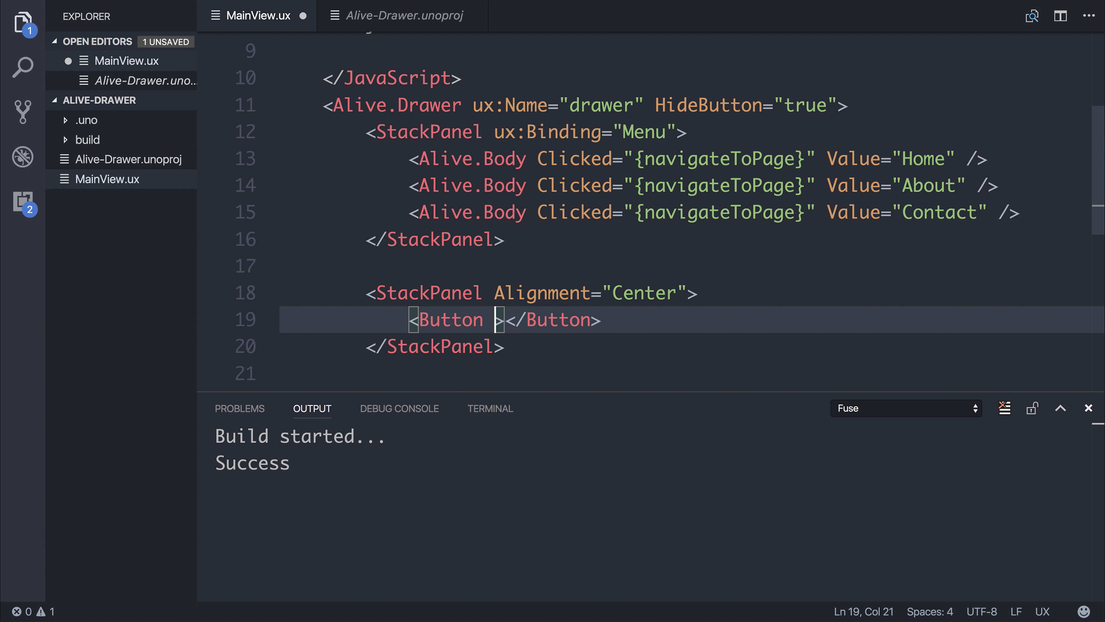
text(Text="Op")
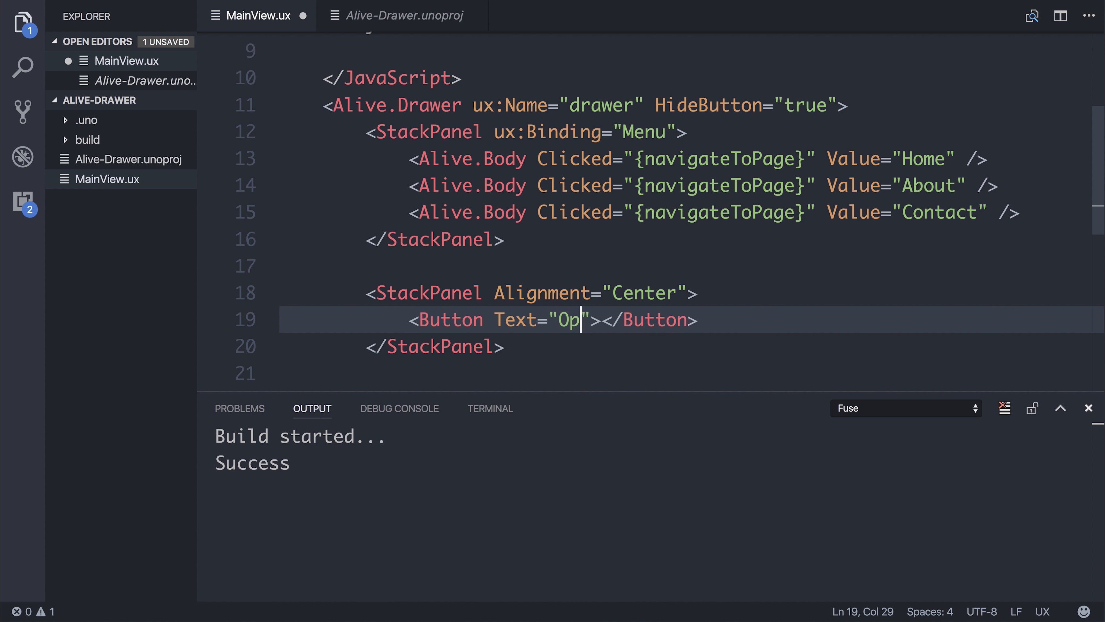
text(en Drawer" Clicked)
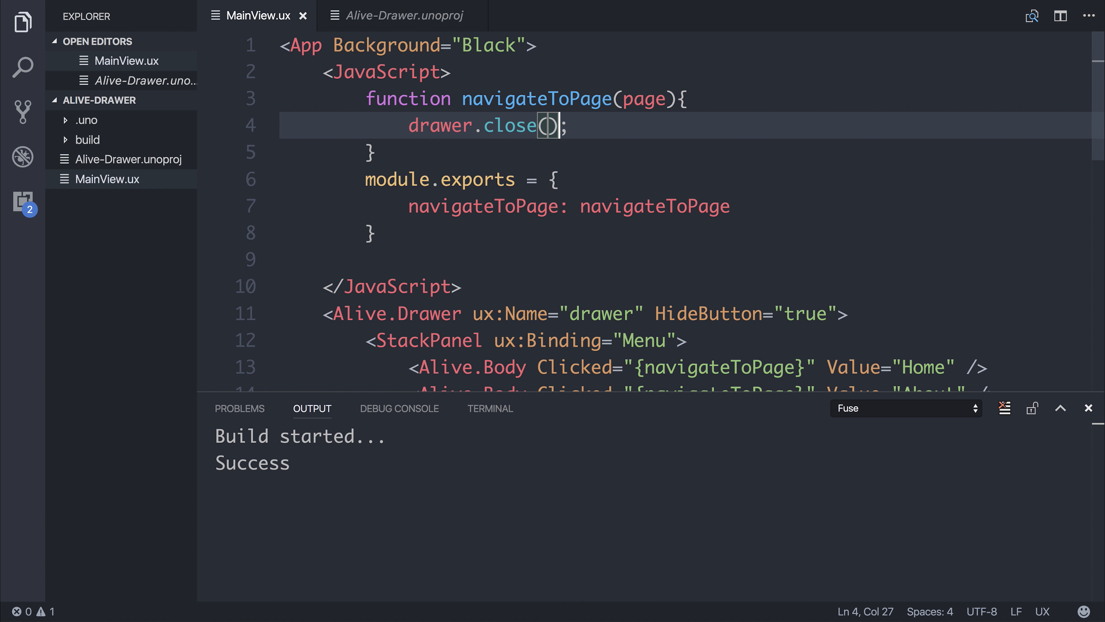
Comment navigateToPage and begin the openDrawer function for export alongside it.
text(//Do something with page)
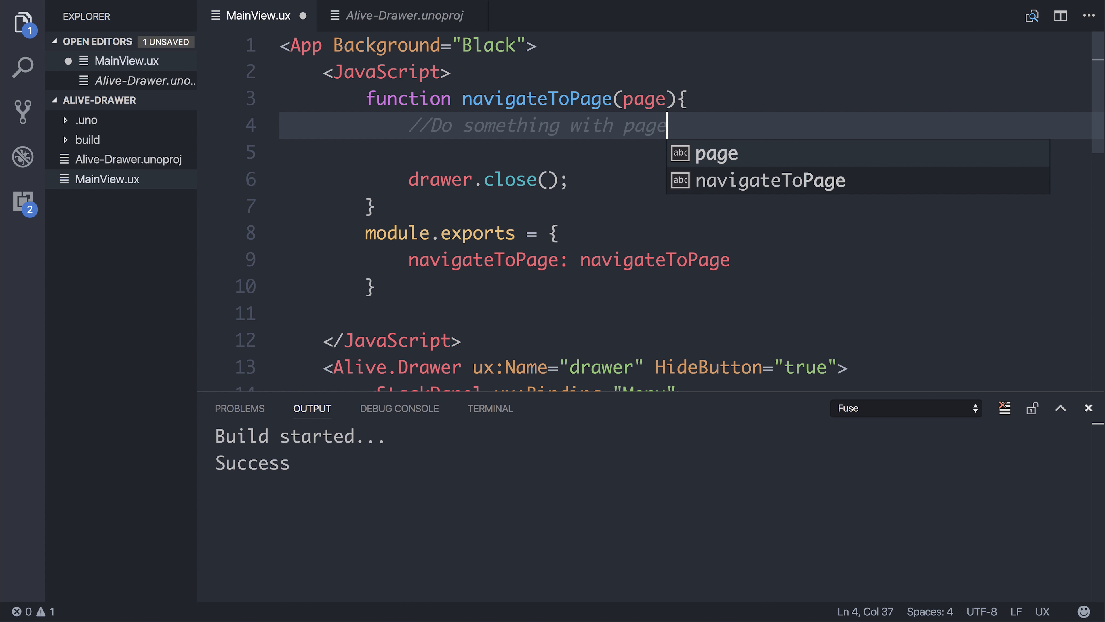
text(//Close)
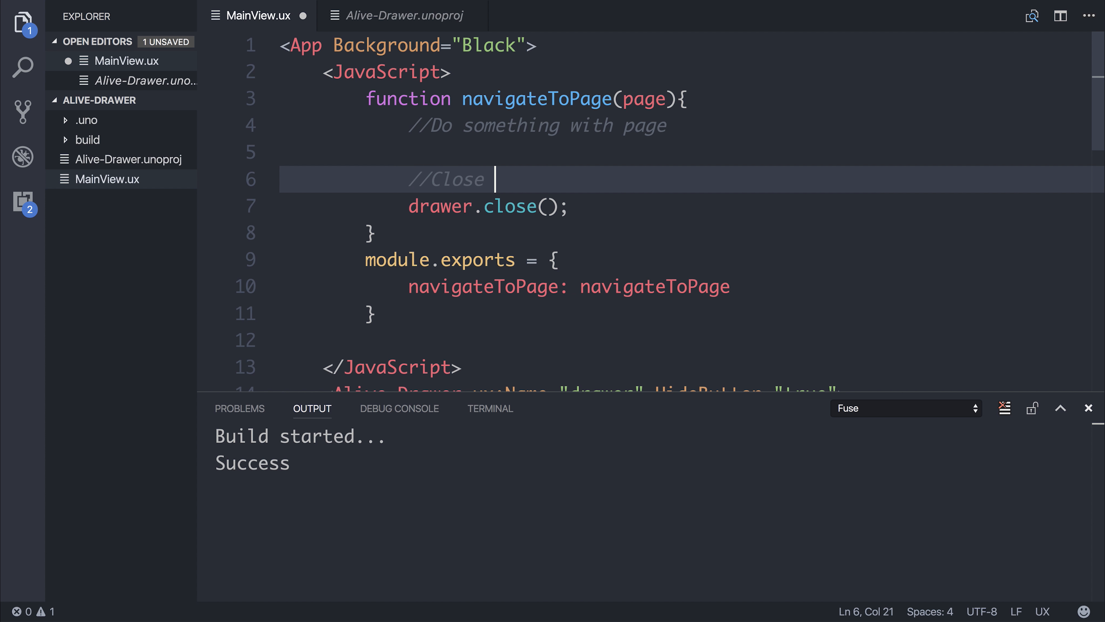
text(f)
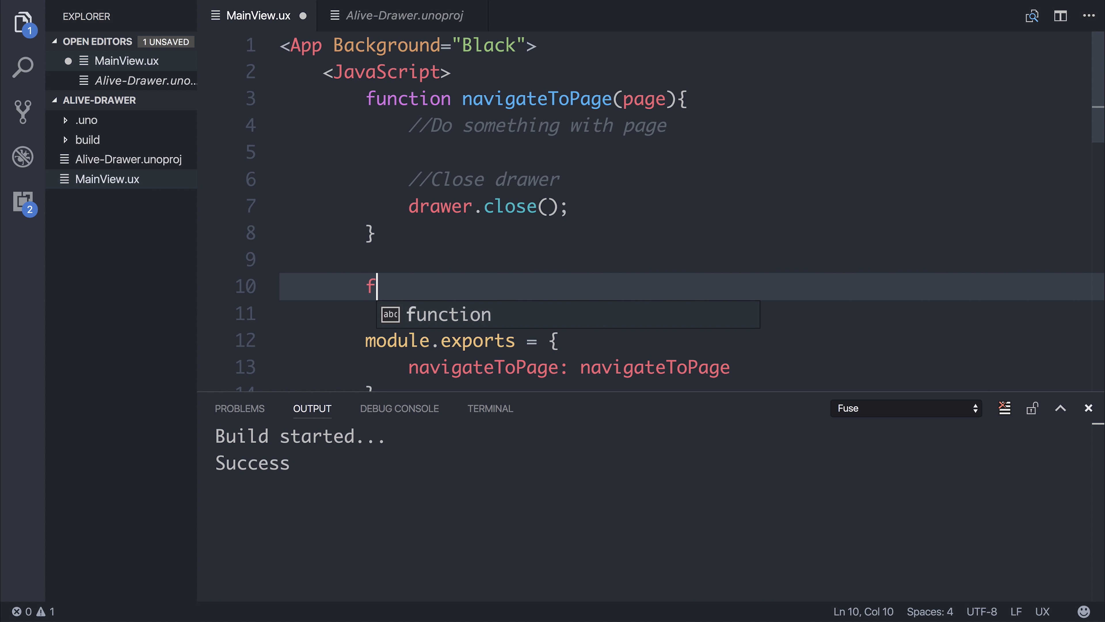
text(unction openDraw)
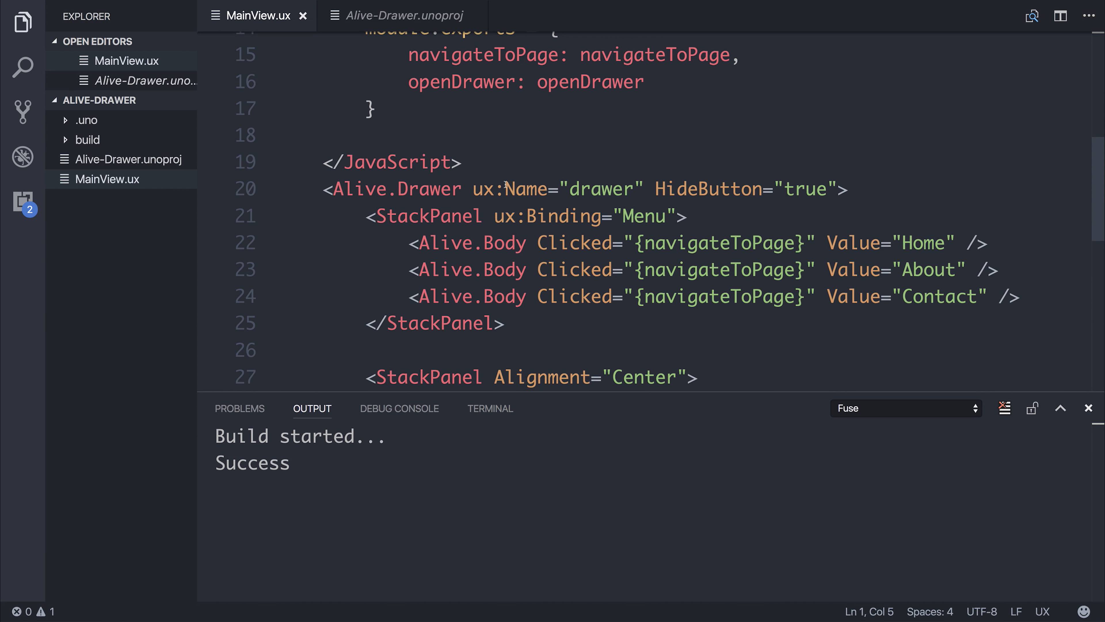
Add <Alive.FallbackTheme /> after the JavaScript block.
key(enter)
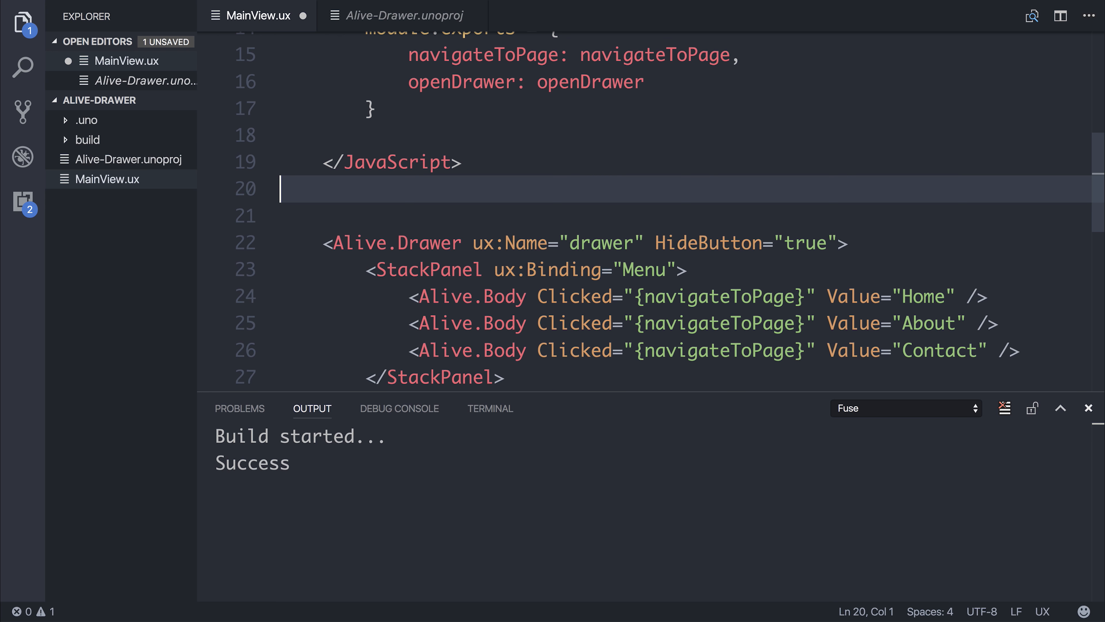
text(<Alive.>)
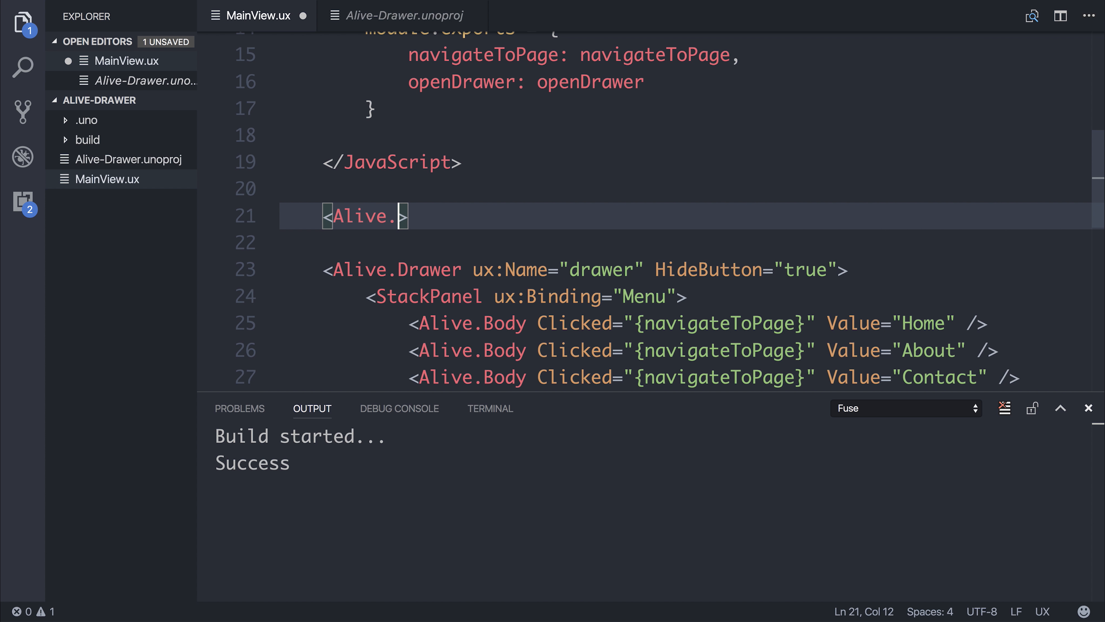
text(FallbackTheme /)
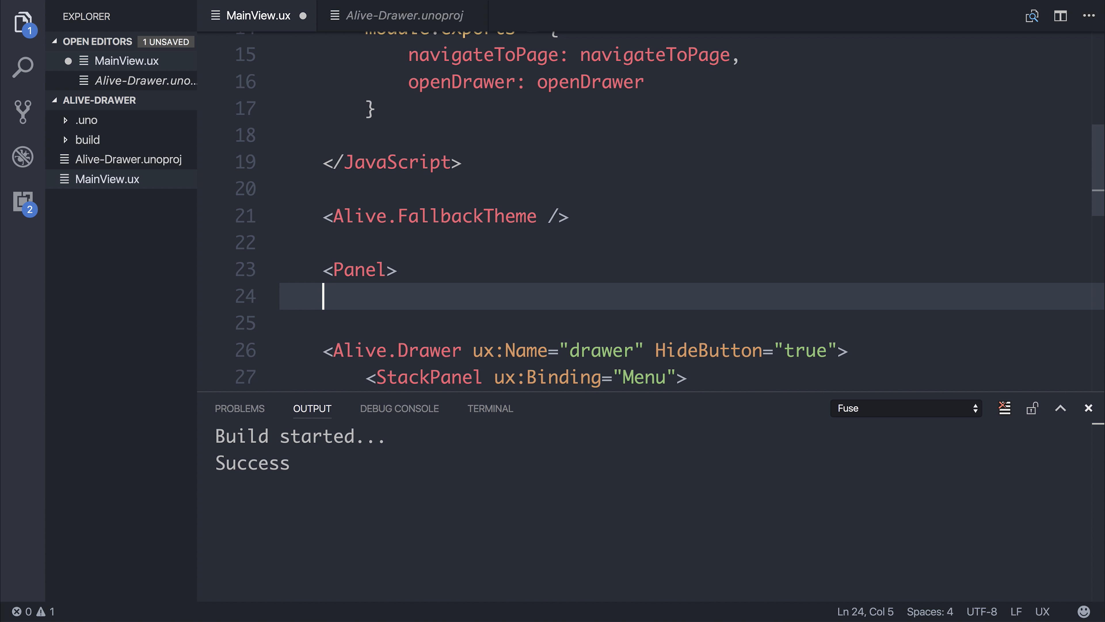
Close the Panel after the drawer and start an Alive element inside it.
text(</Panel>)
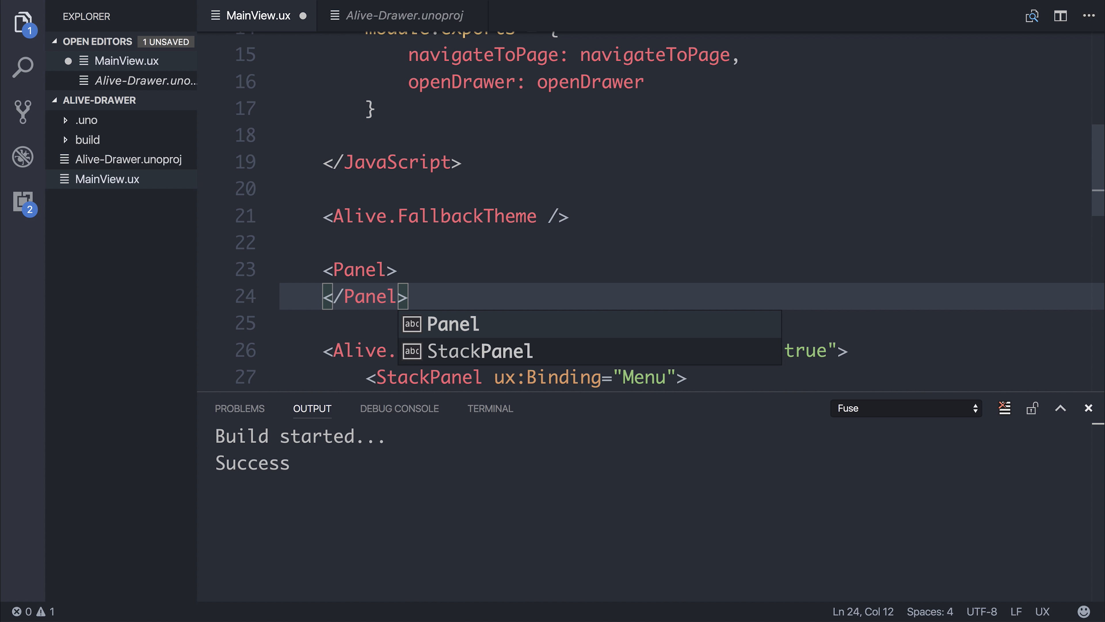
scroll(down, 3)
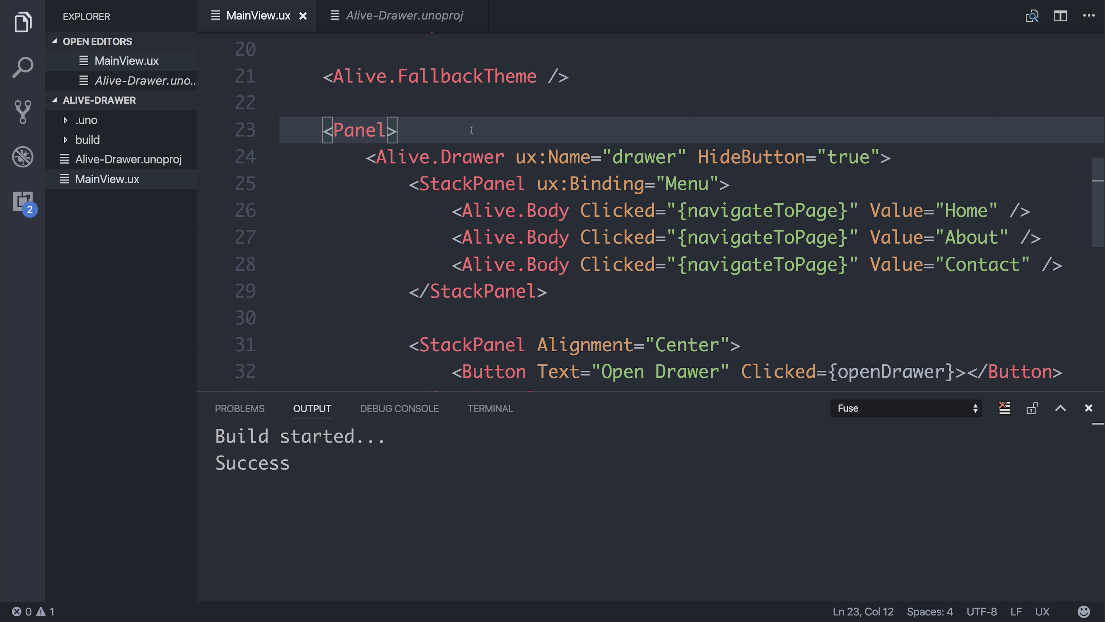
key(enter)
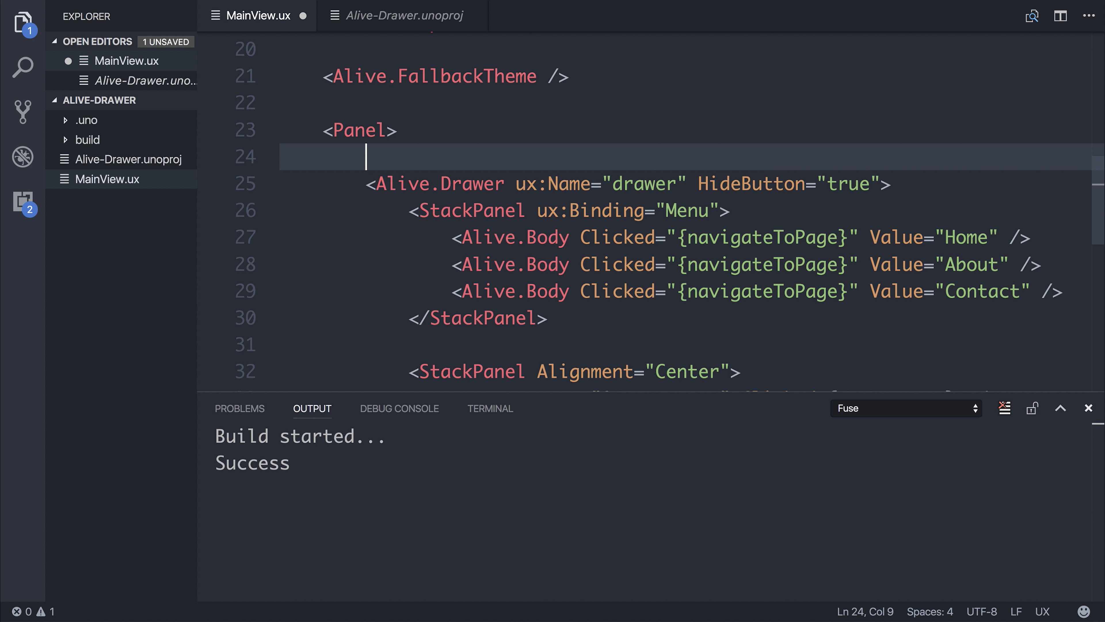
text(<Alive)
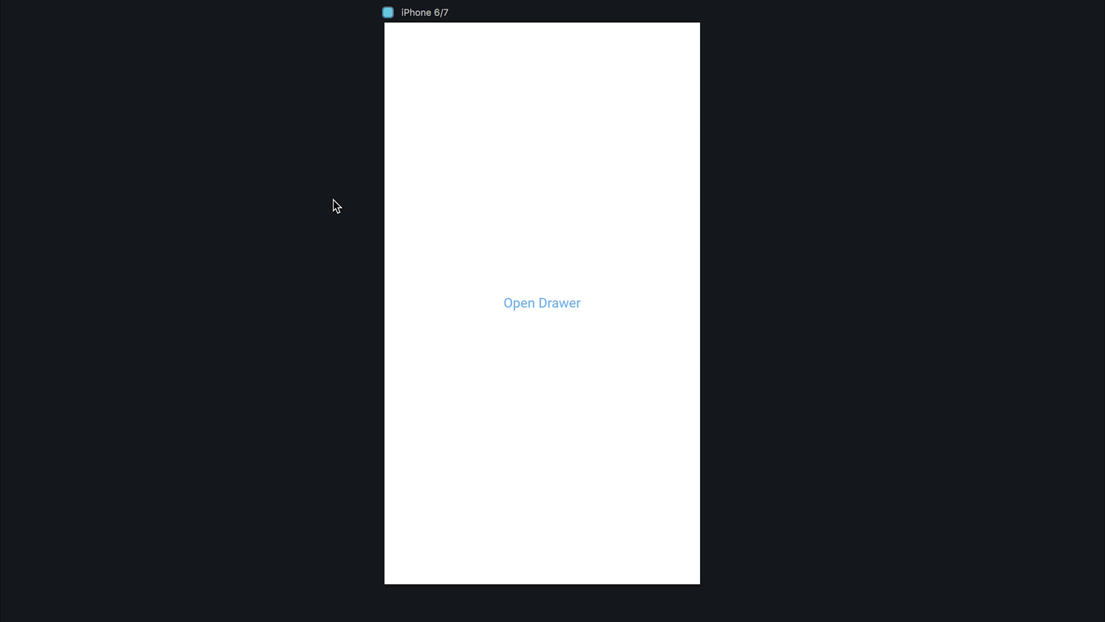
mouse_move(532, 312)
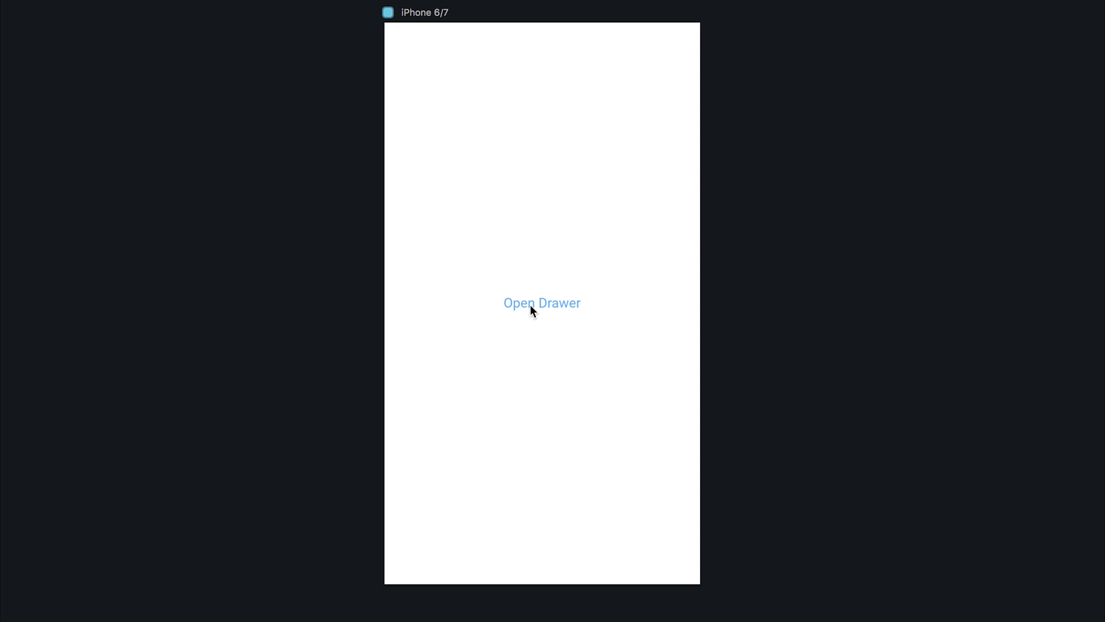
Slide out the drawer showing Home, About and Contact via the Open Drawer button.
click(541, 304)
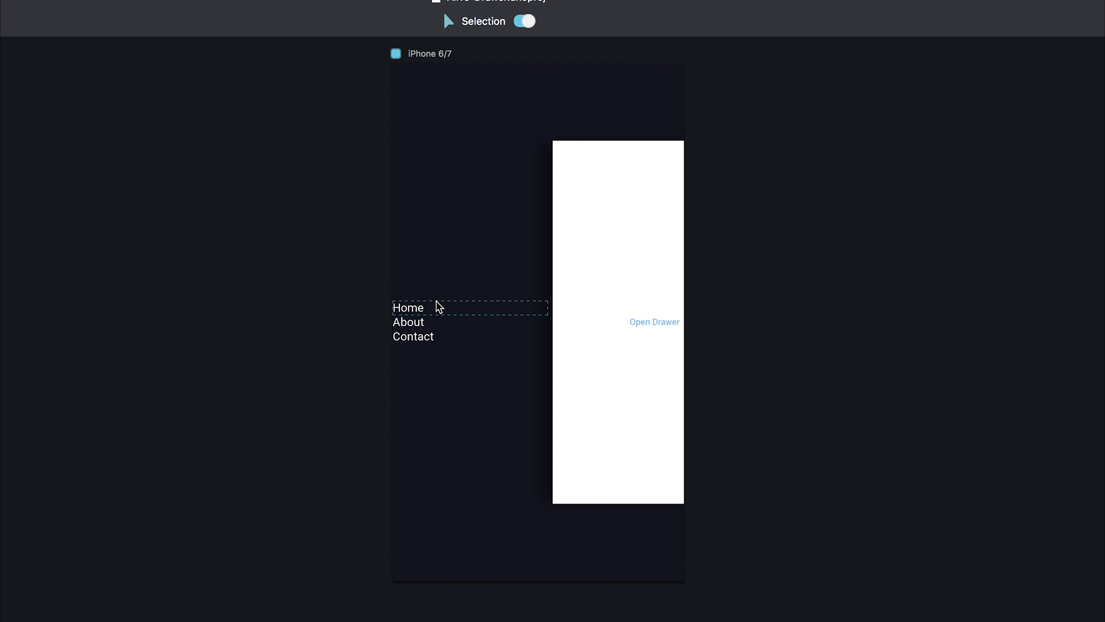
mouse_move(419, 317)
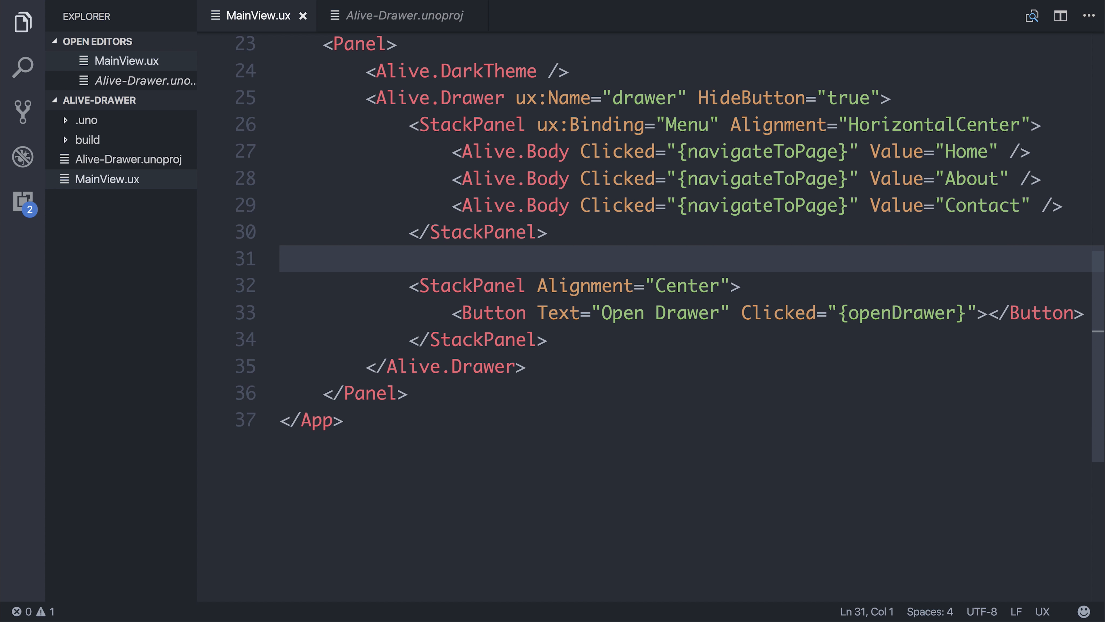
click(281, 259)
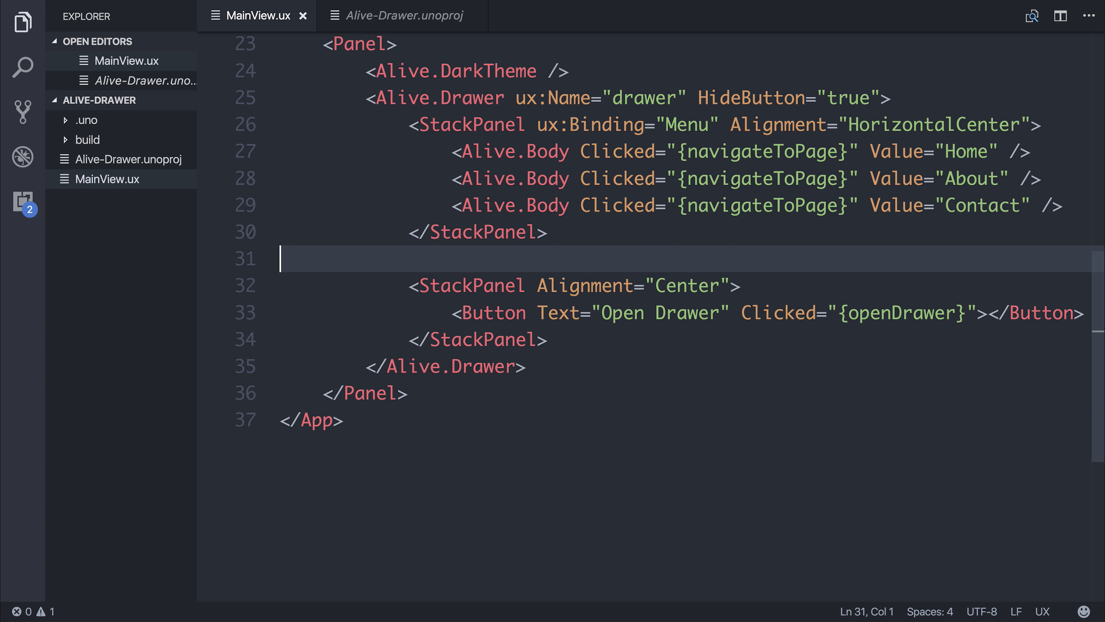